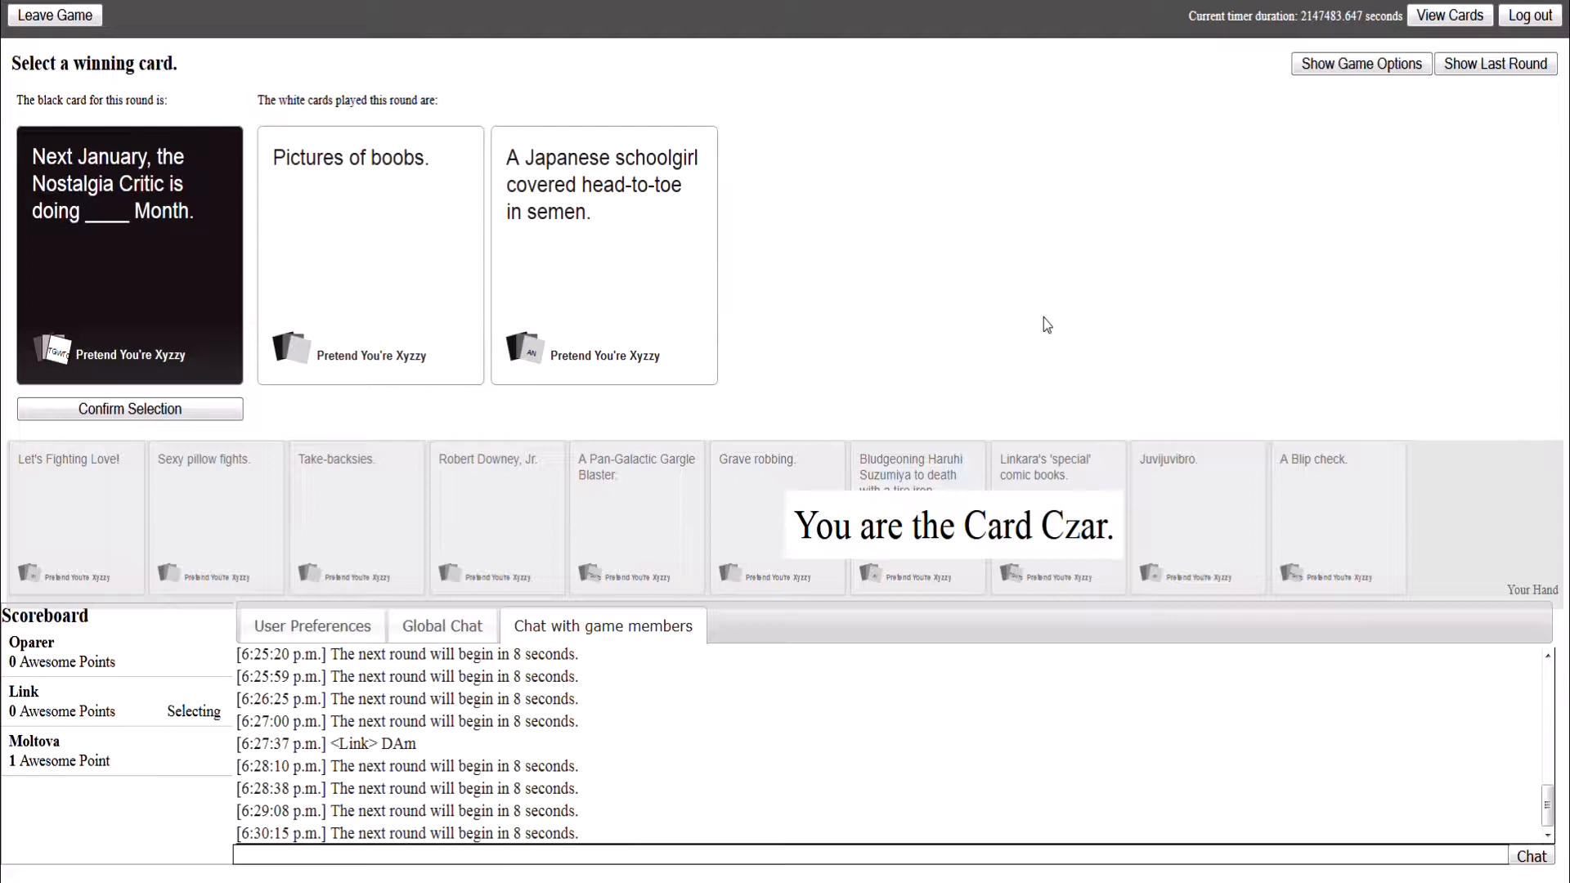
mouse_move(878, 296)
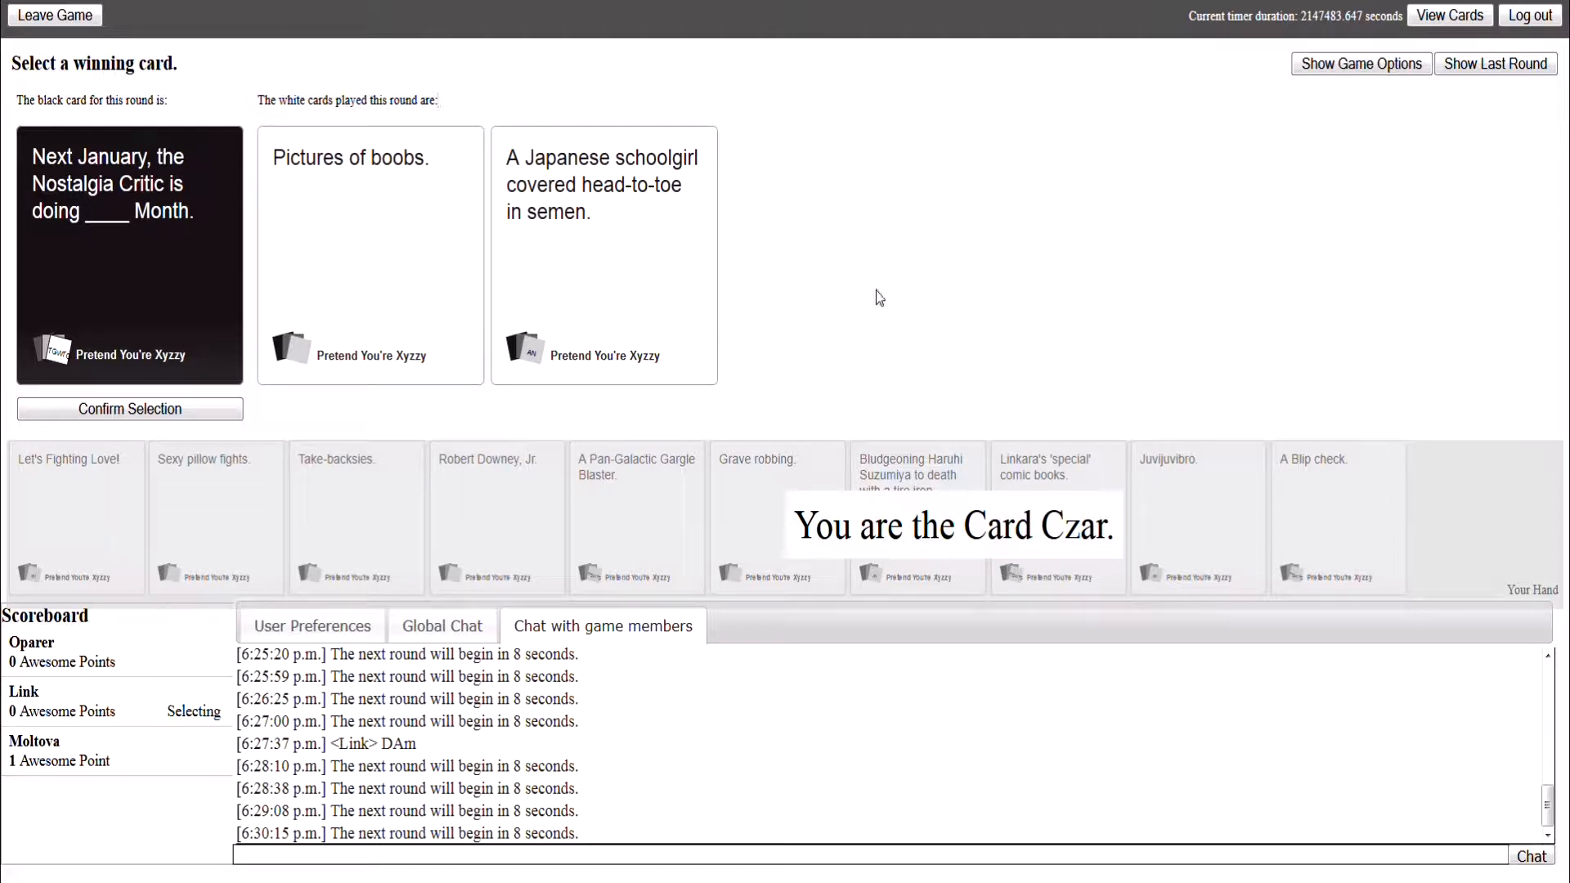
Step: Pick the winning white card for the Nostalgia Critic month black card
left_click(604, 256)
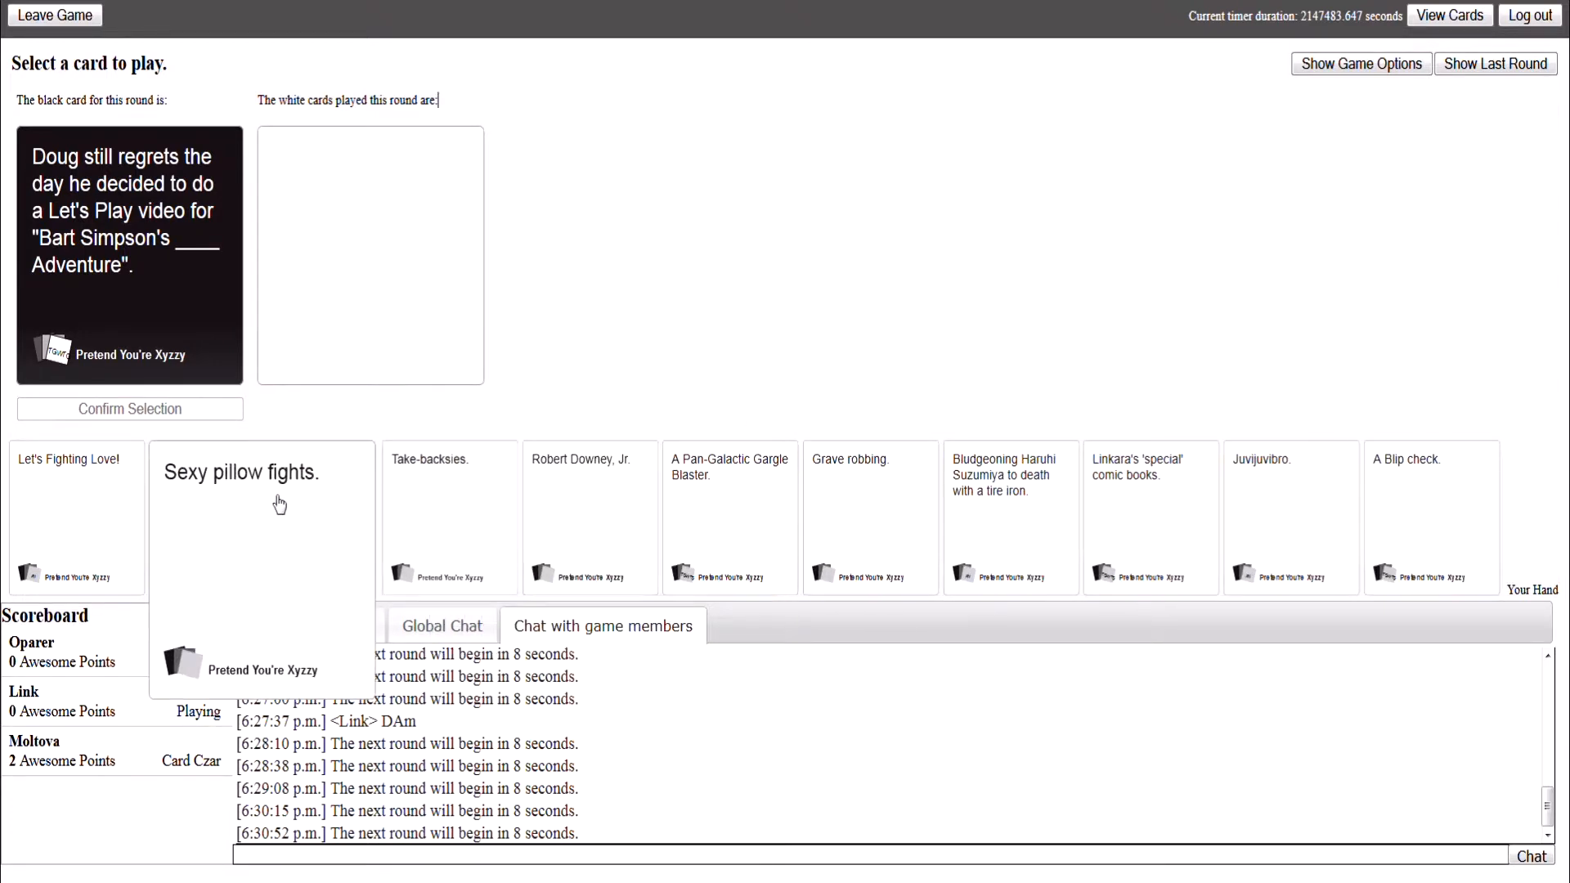
Step: Submit 'Sexy pillow fights.' as the answer to Bart Simpson's ____ Adventure
left_click(241, 472)
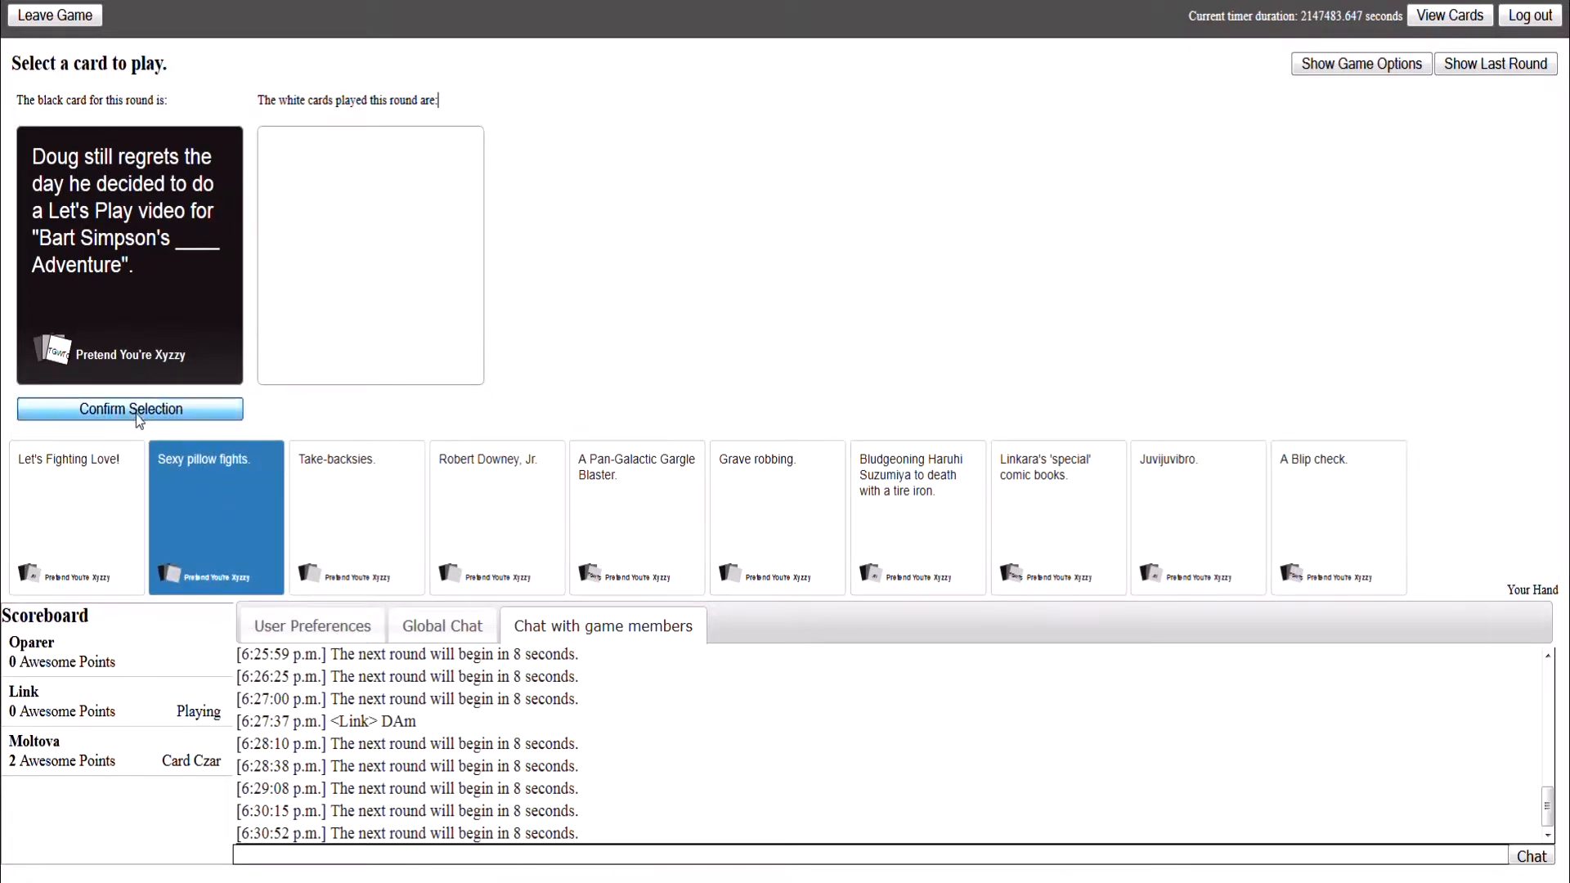
left_click(129, 408)
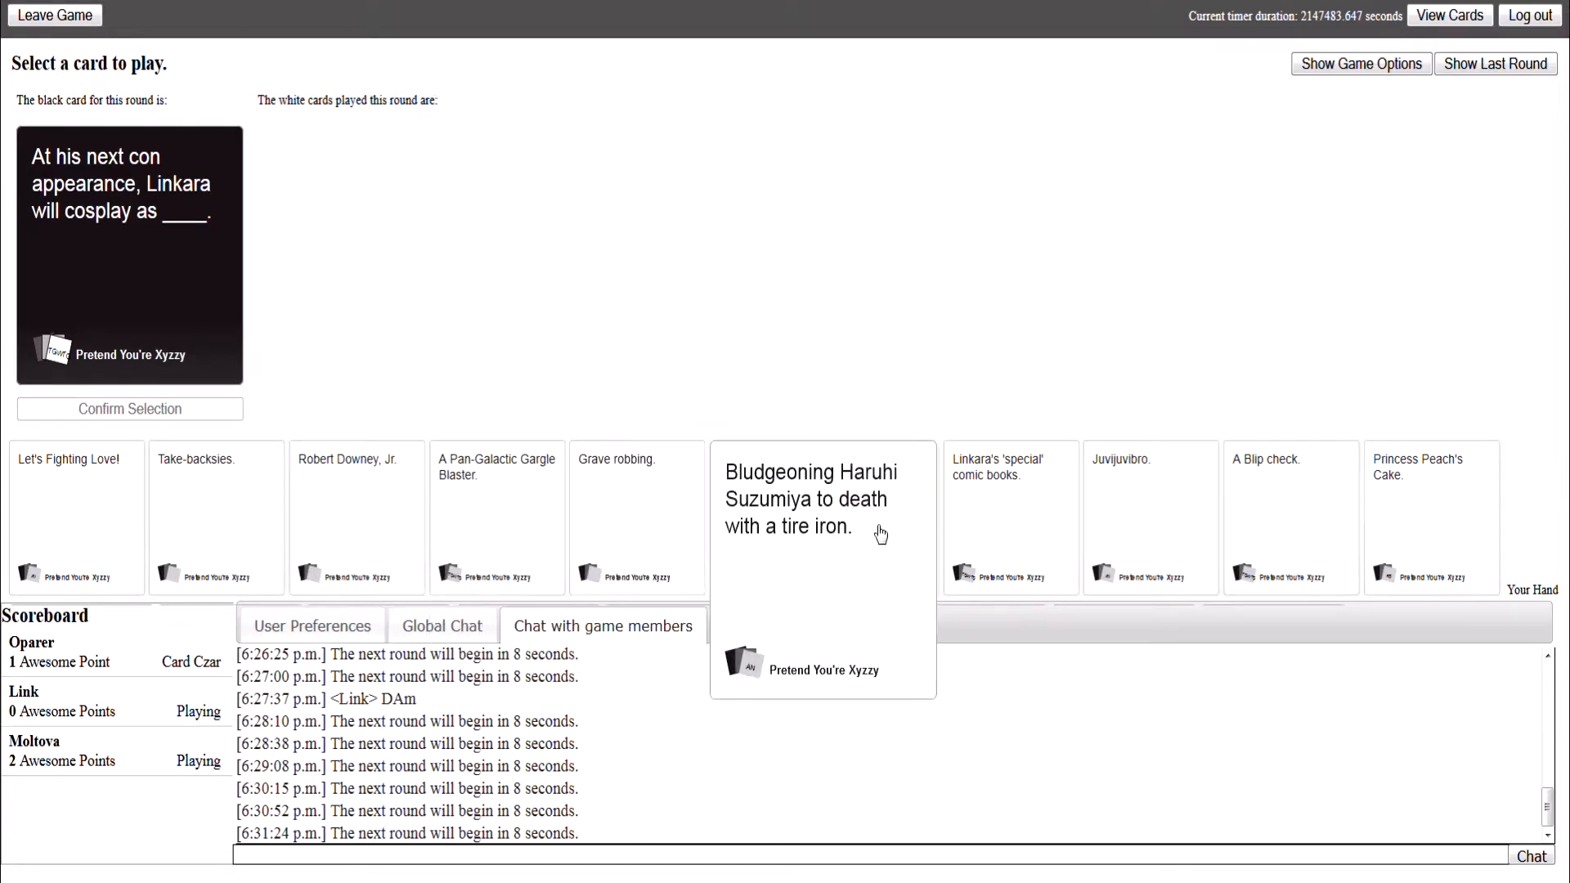
Step: Submit 'Bludgeoning Haruhi Suzumiya to death with a tire iron.' for the Linkara cosplay card
left_click(777, 518)
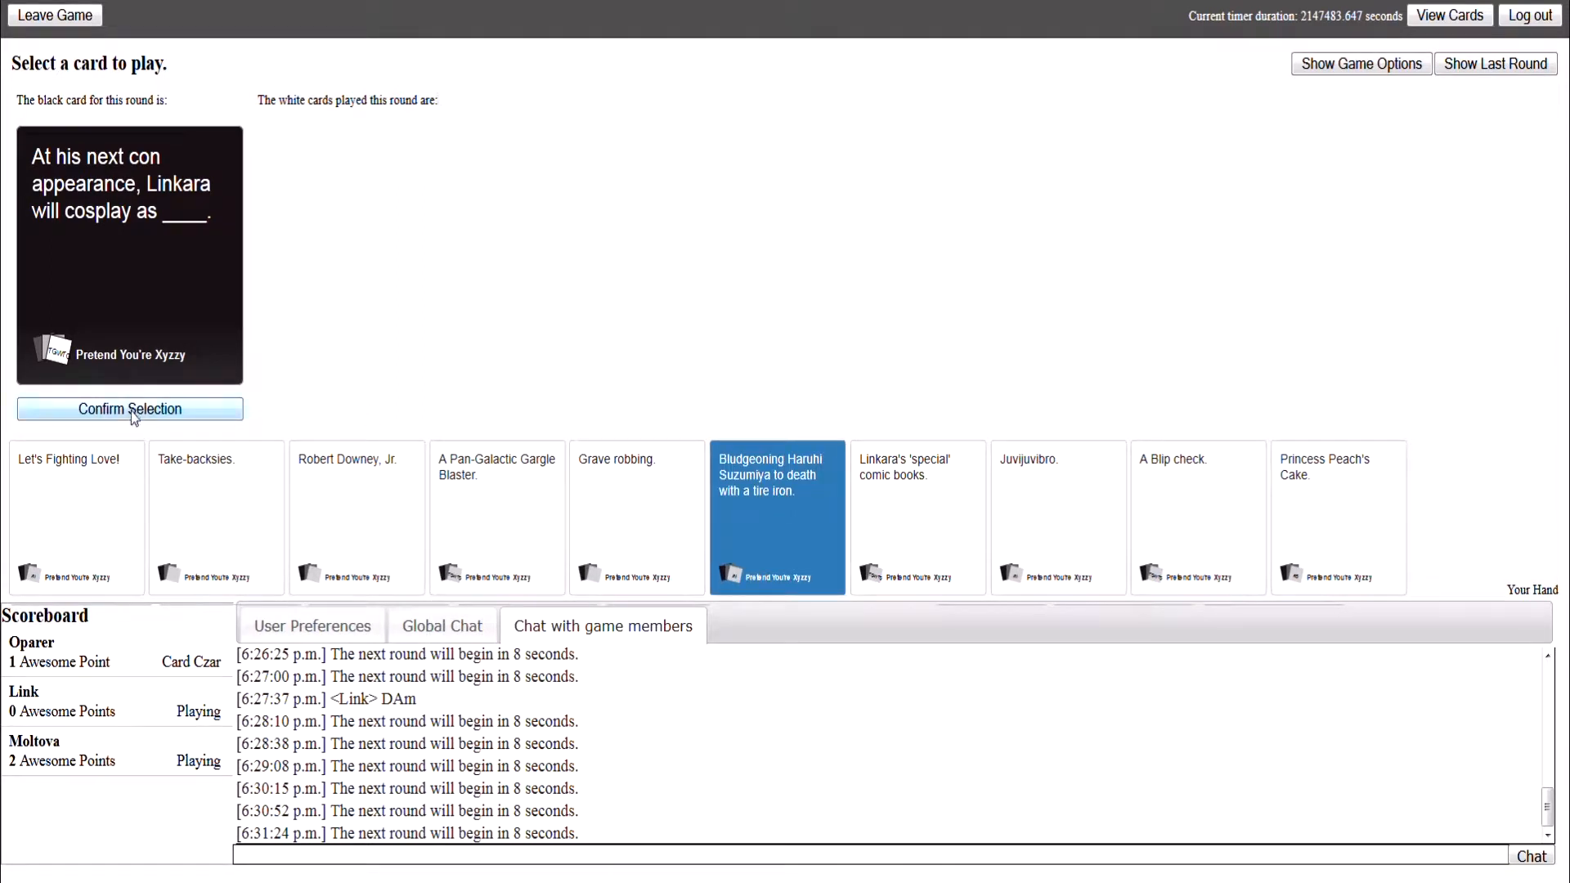
left_click(129, 409)
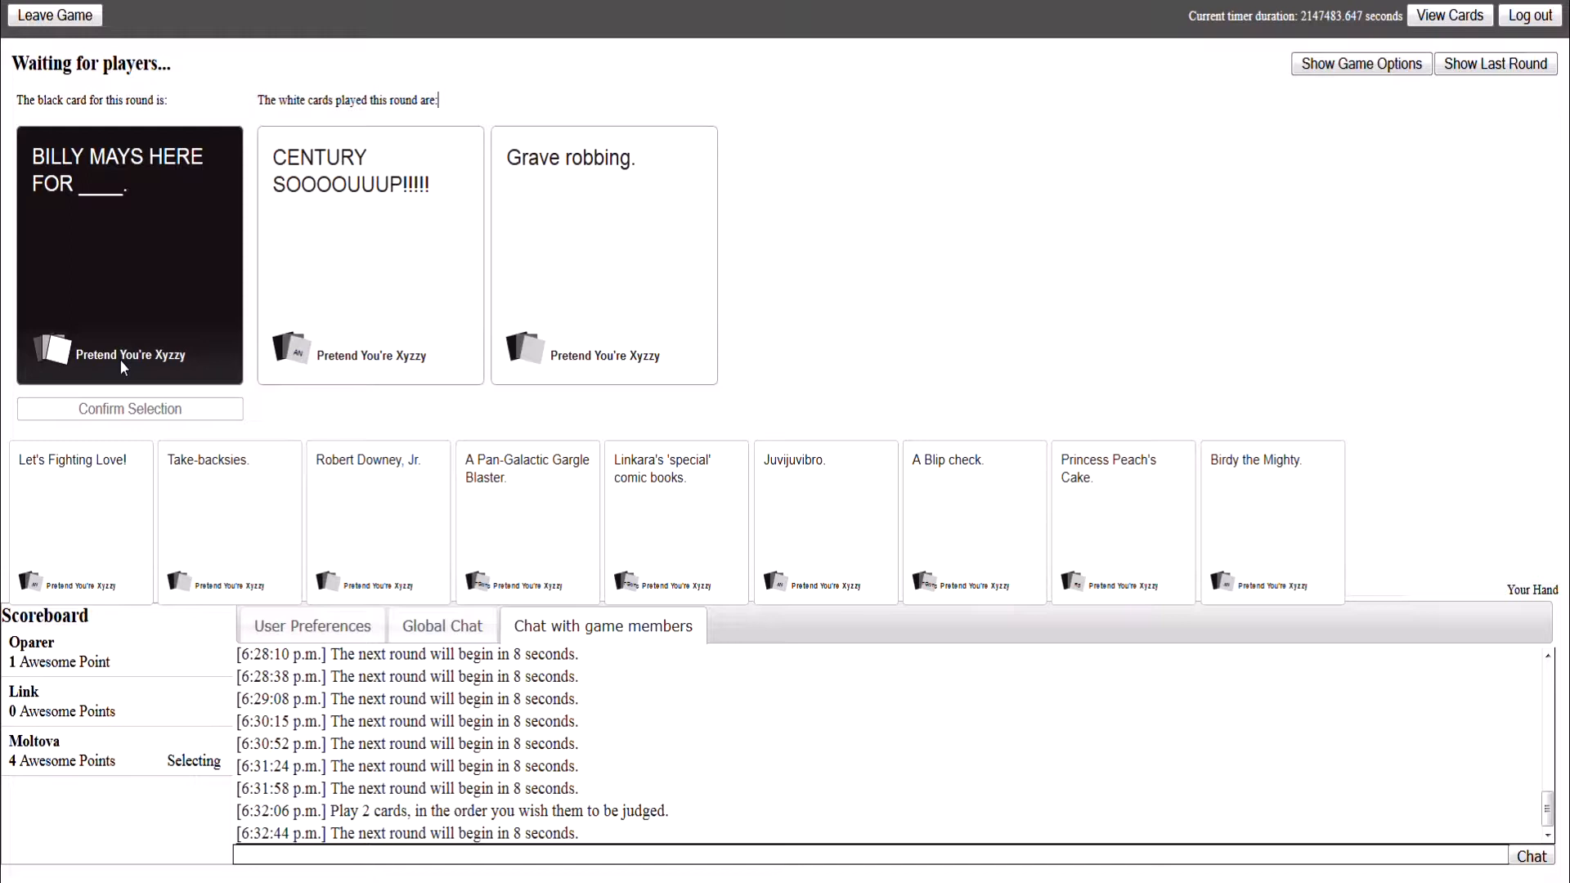
Step: Submit 'Robert Downey, Jr.' for '____ was completely avoidable!' and see the round's winner
left_click(370, 255)
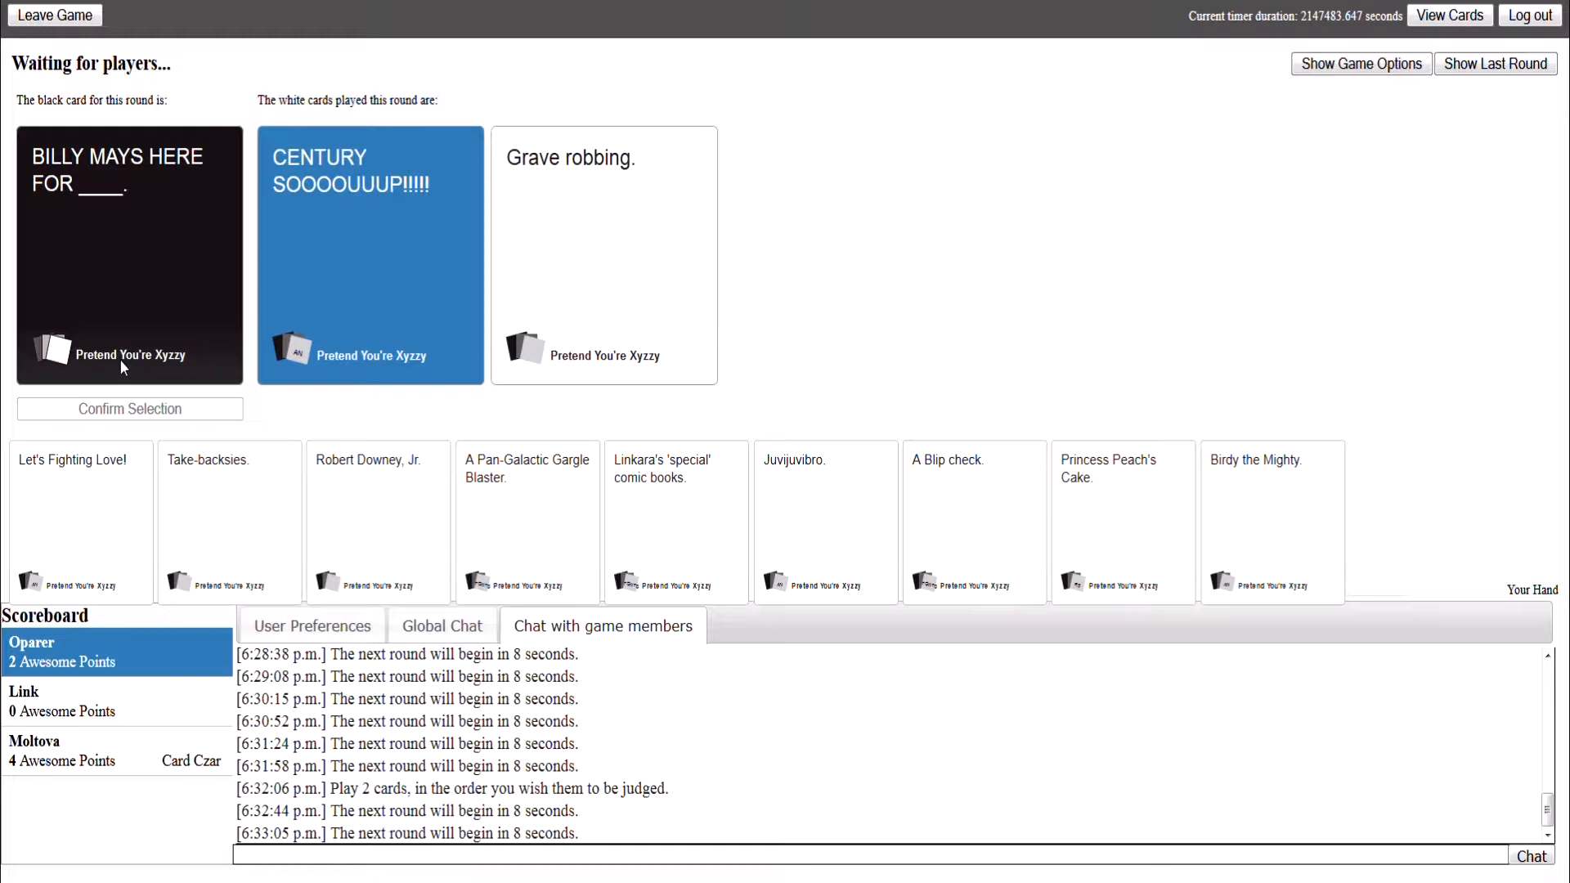
mouse_move(144, 401)
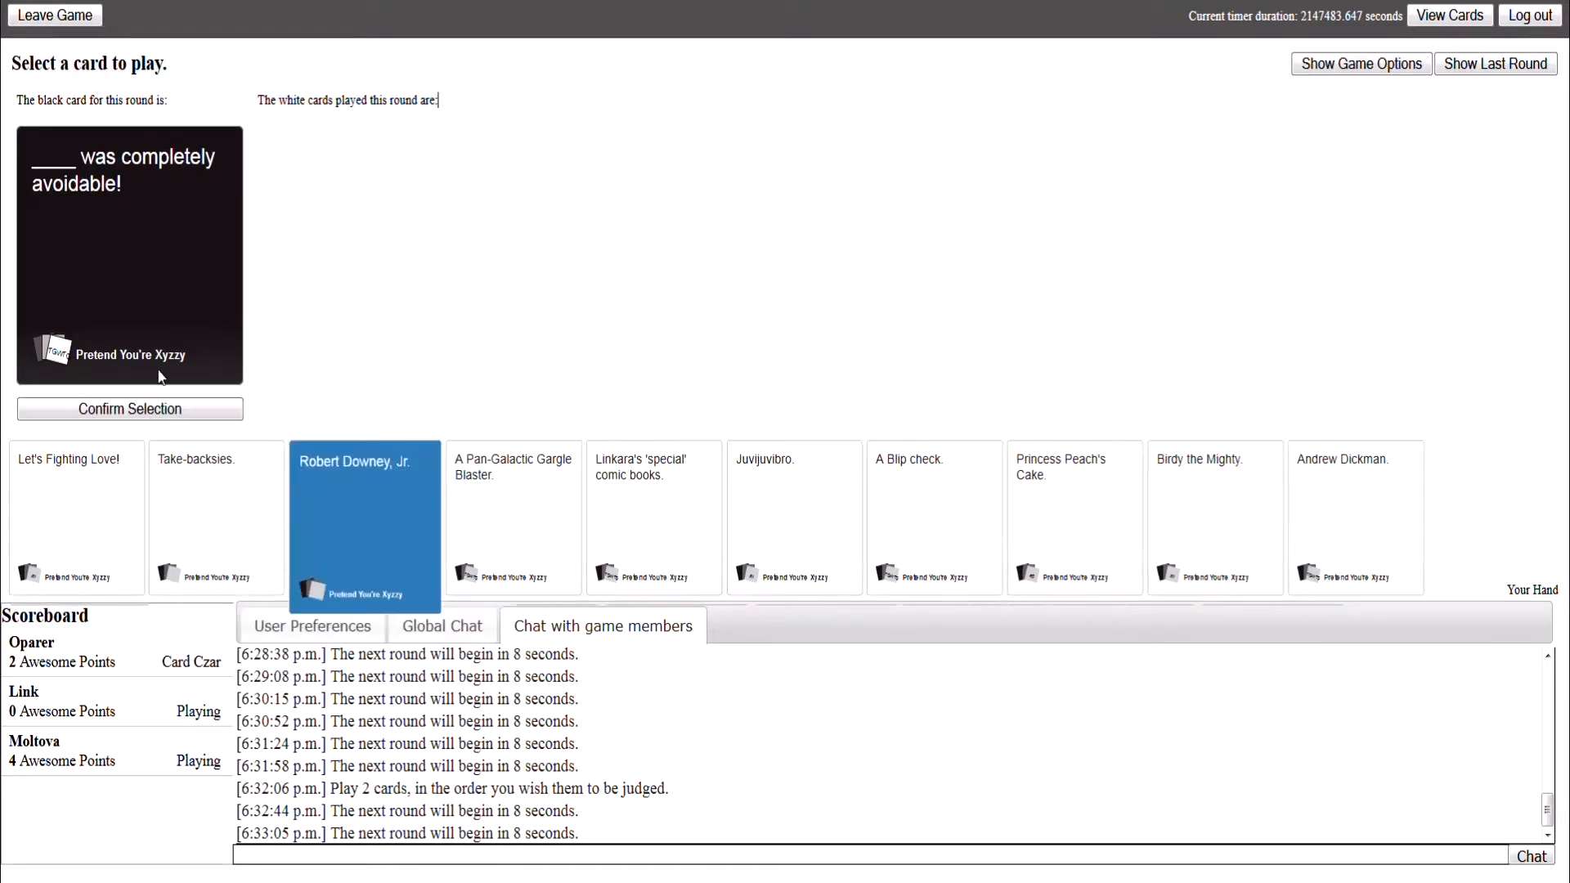
left_click(129, 409)
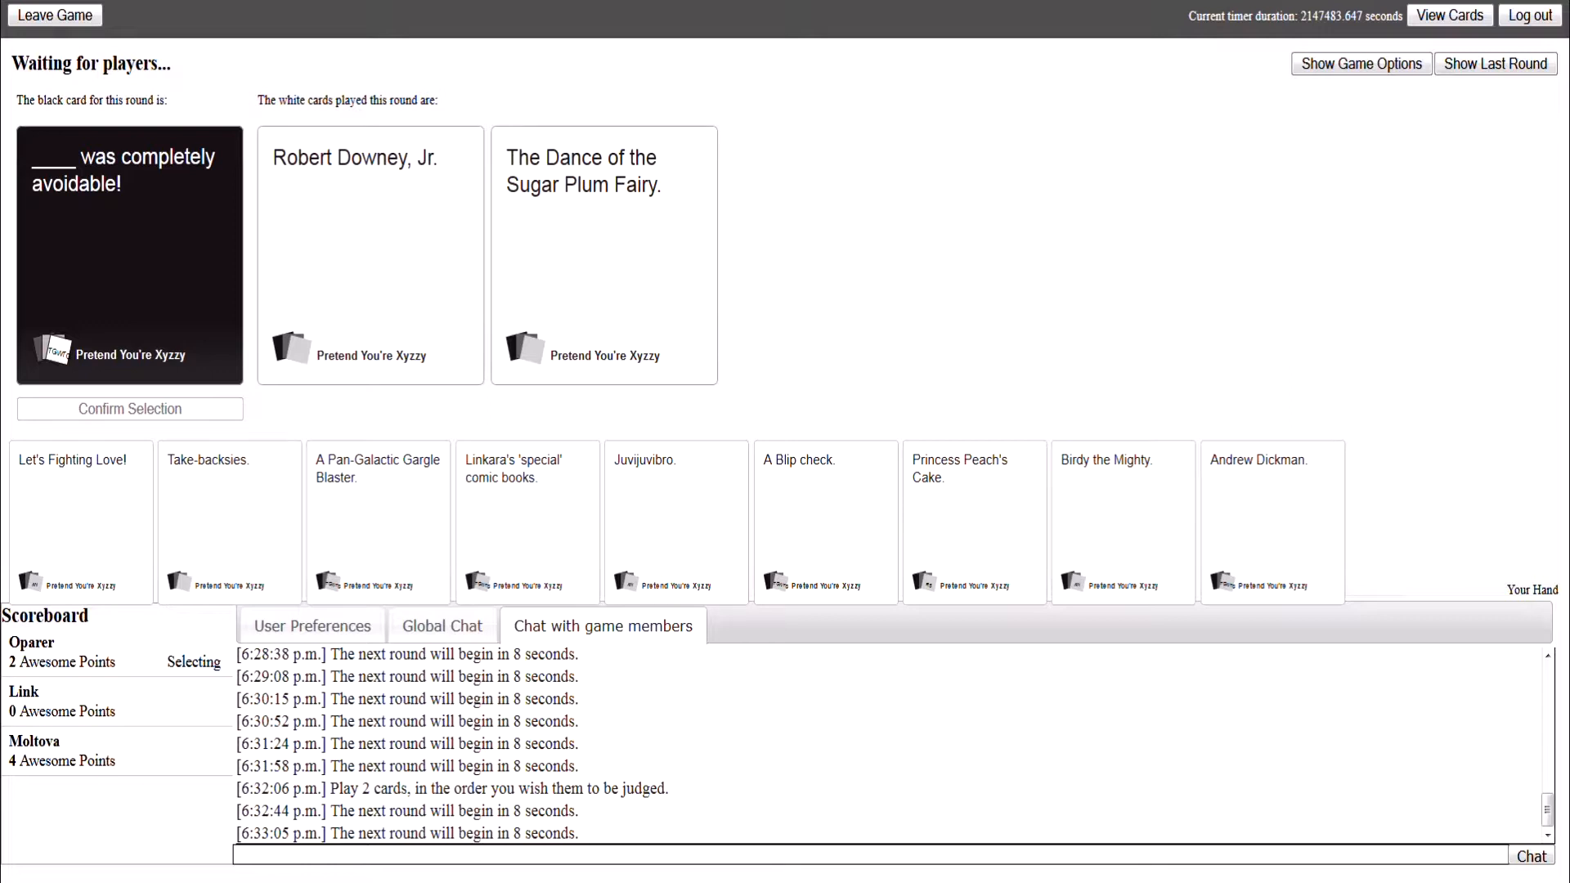
left_click(603, 255)
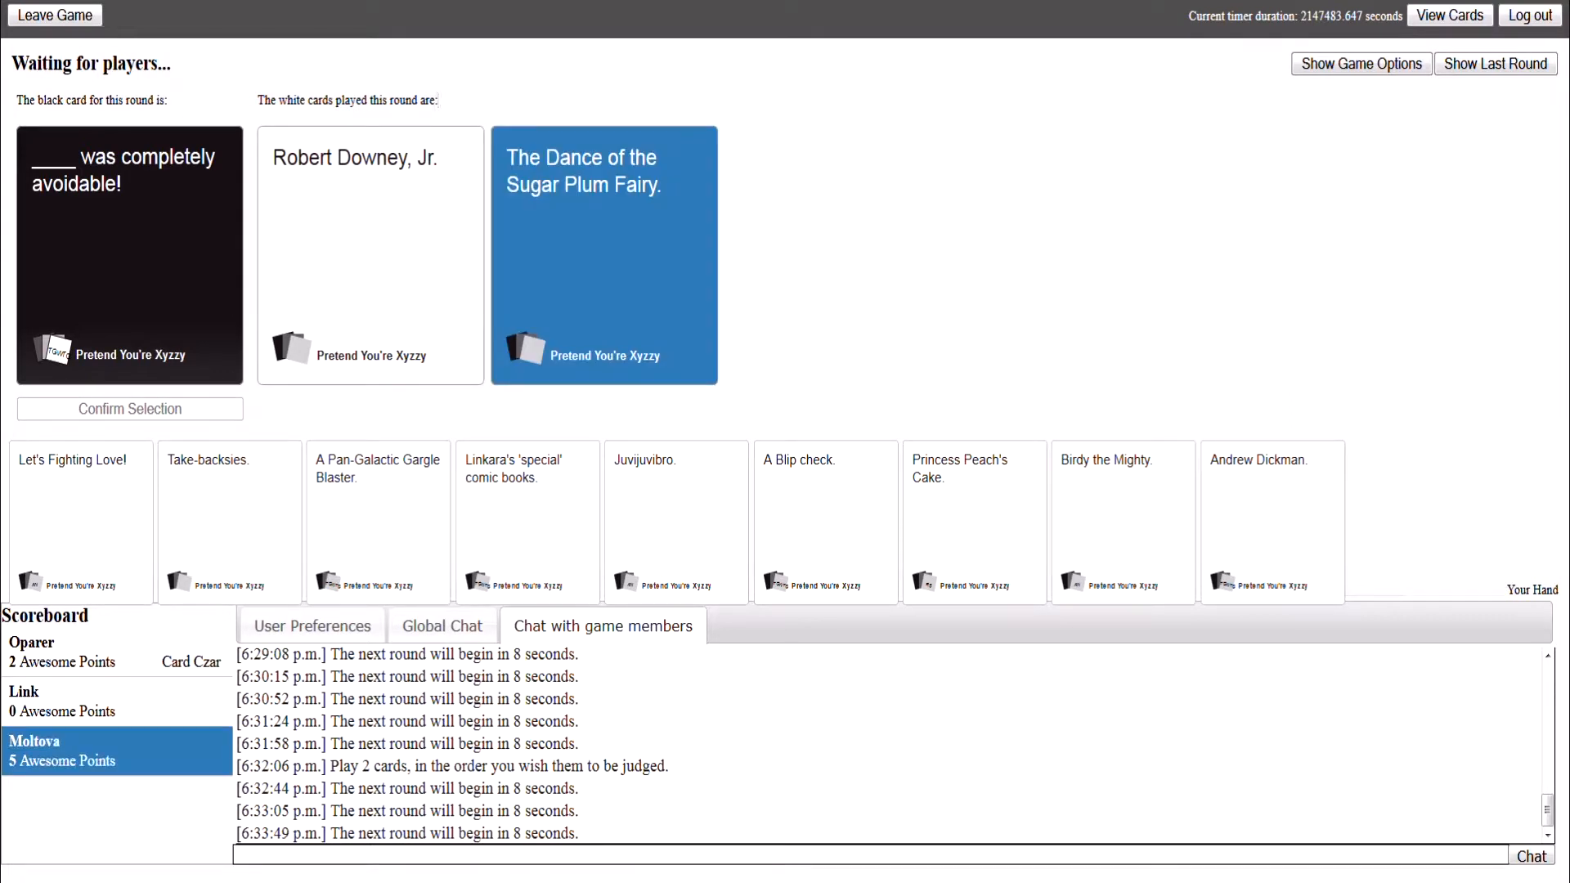
mouse_move(869, 135)
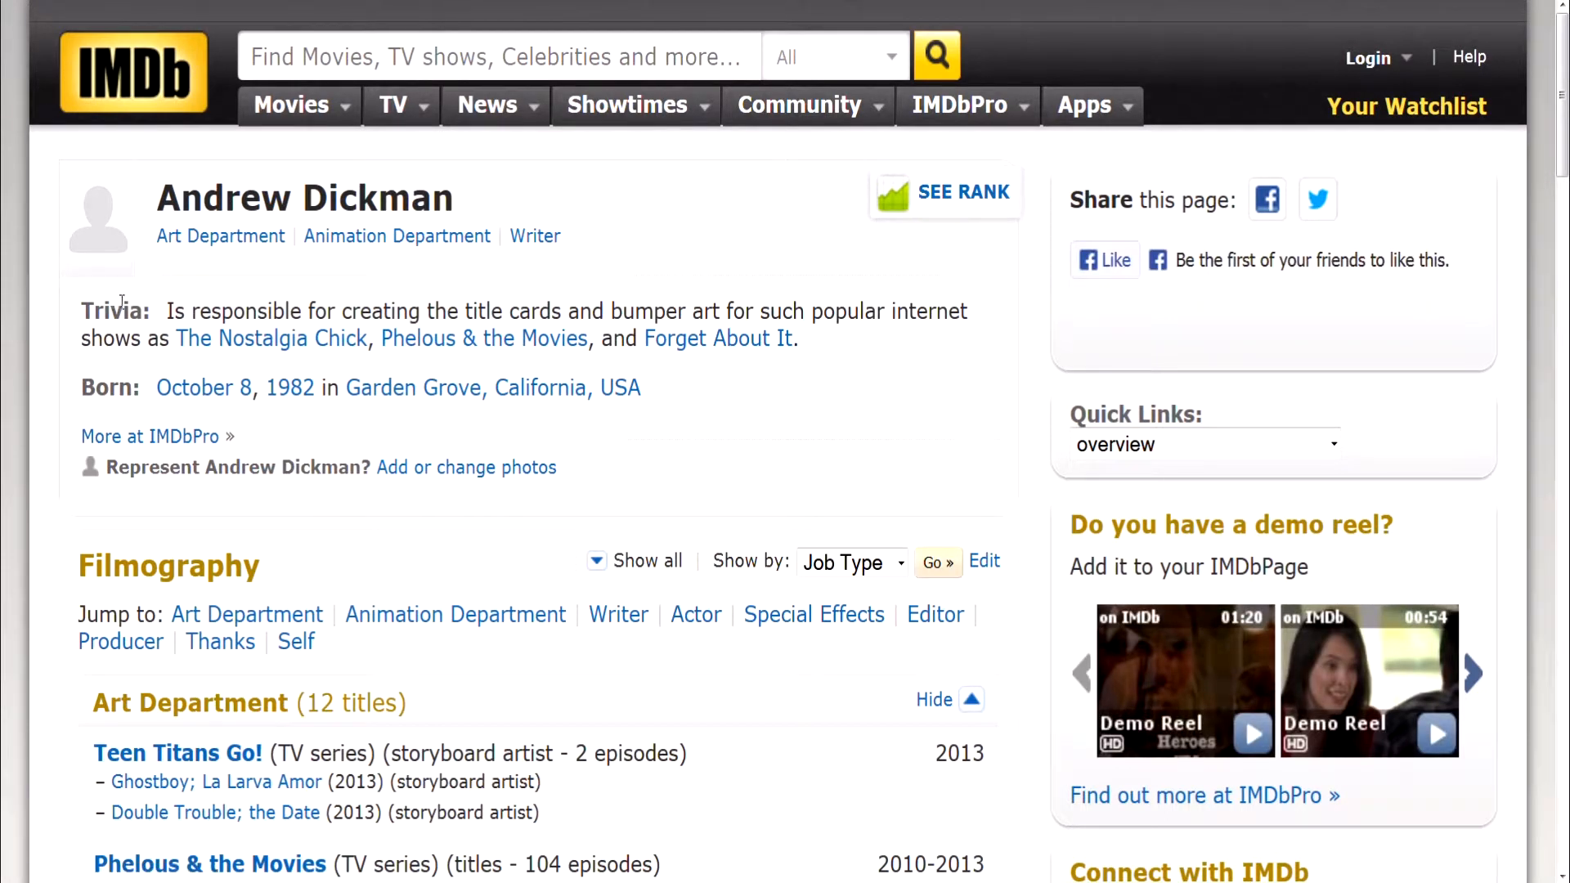
Step: Scroll down Andrew Dickman's IMDb page to his Filmography art department credits
scroll("down", 3)
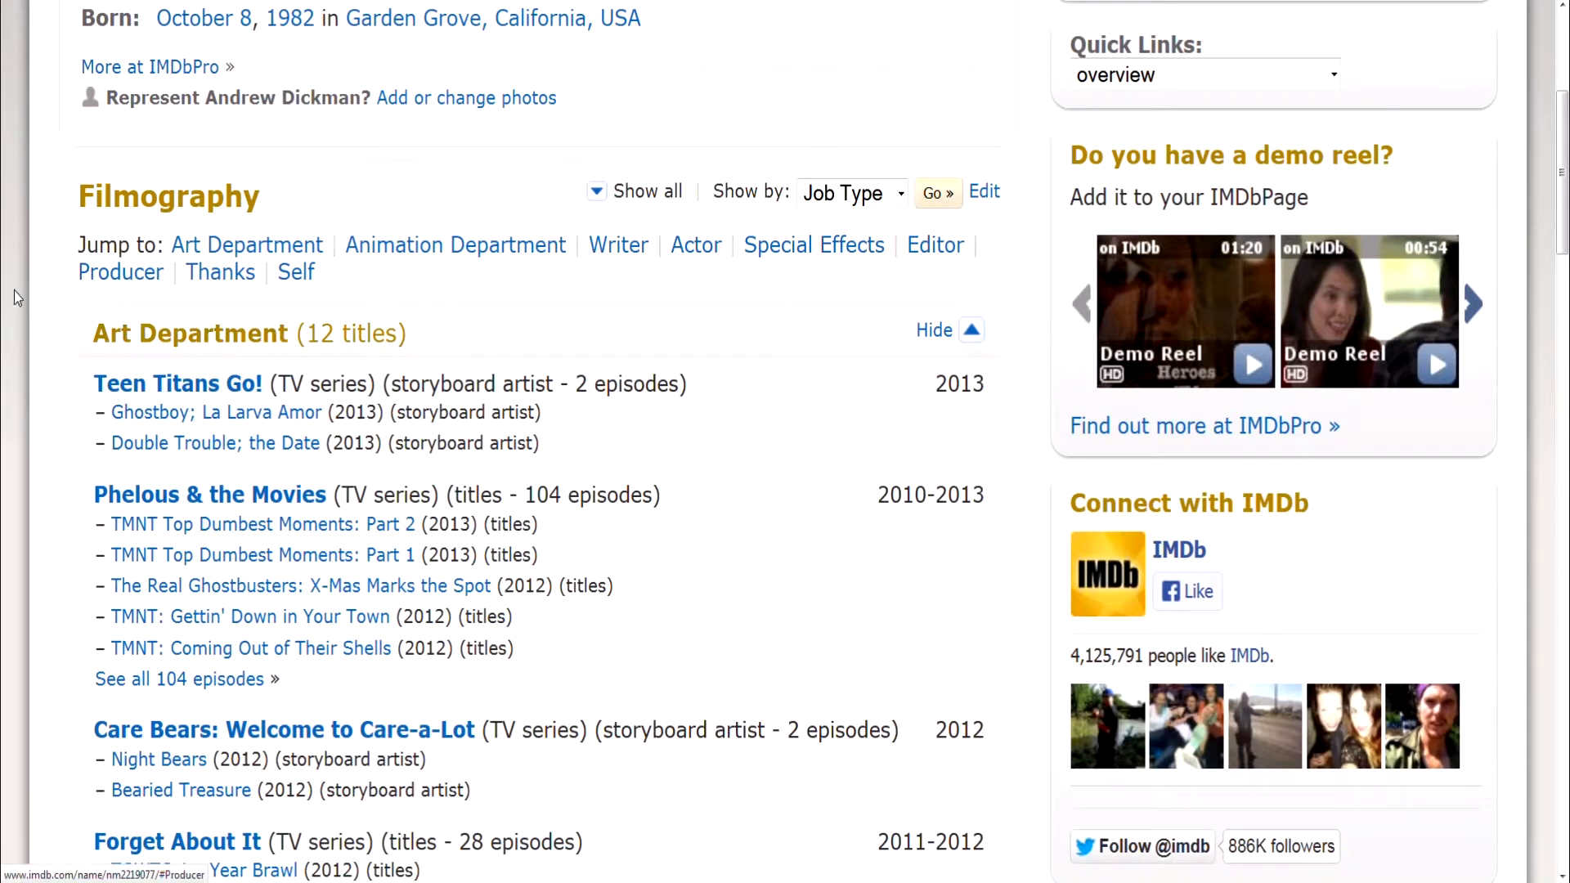
scroll("down", 3)
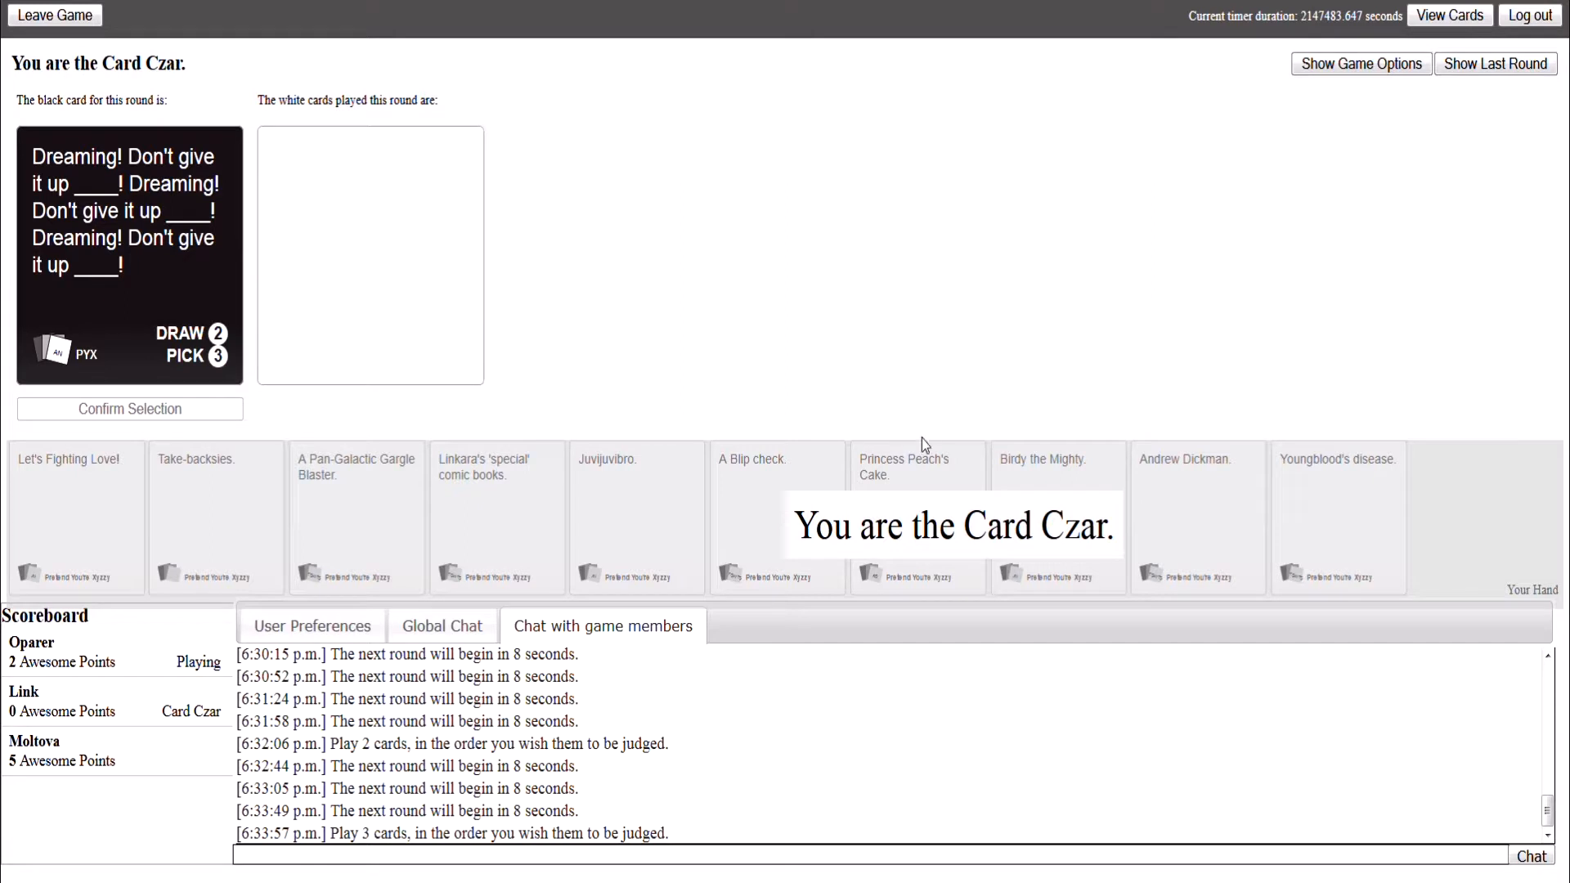
mouse_move(835, 289)
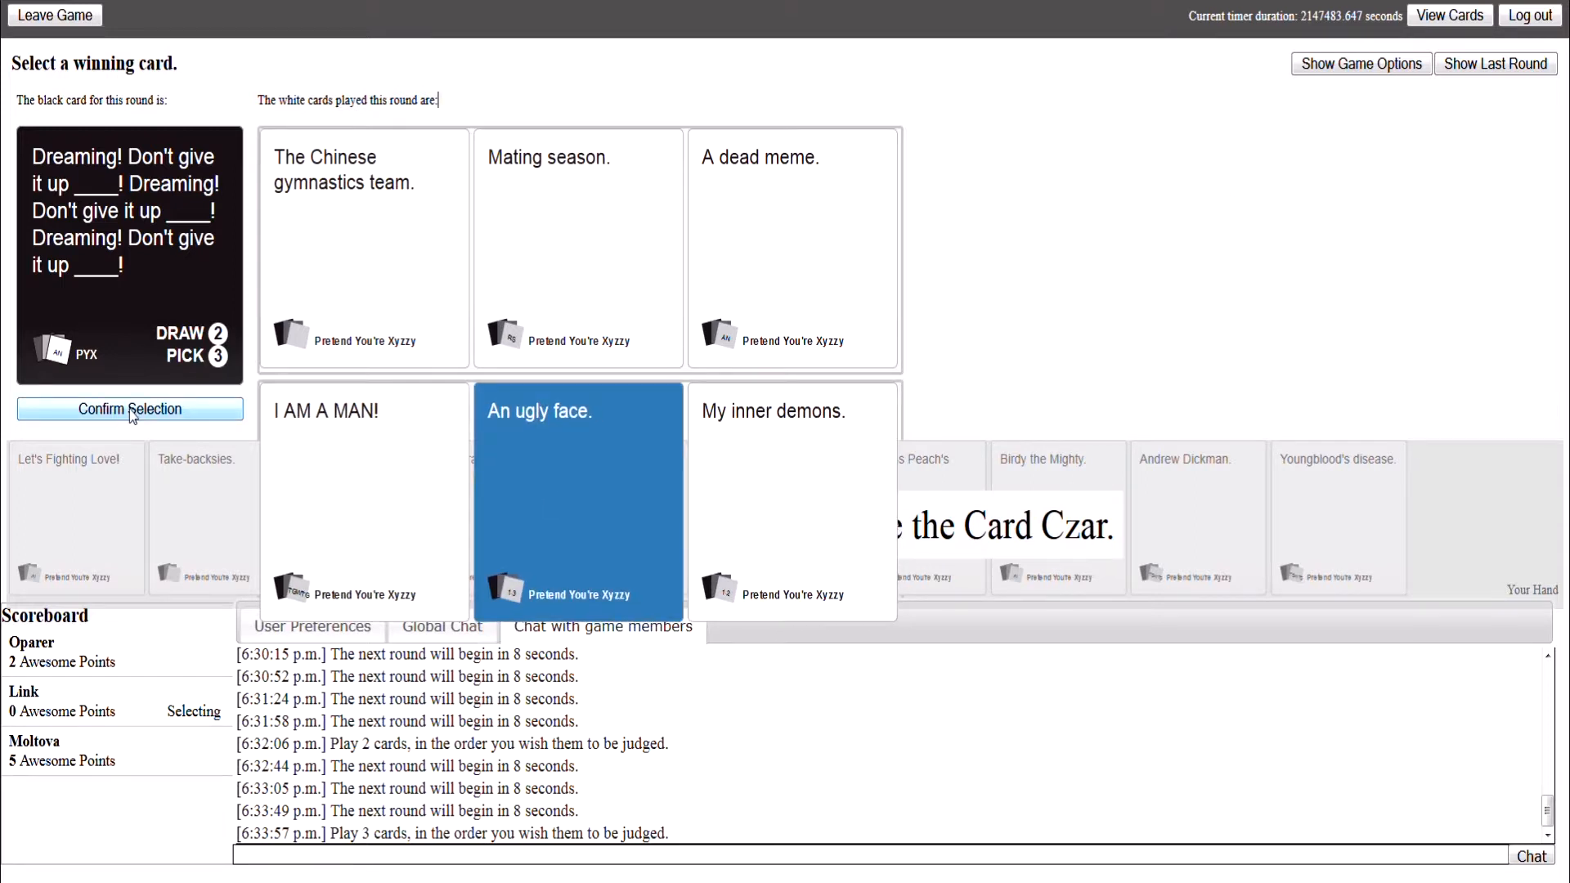
Step: Confirm 'I AM A MAN!', 'An ugly face.', 'My inner demons.' as the Dreaming round winner
left_click(129, 409)
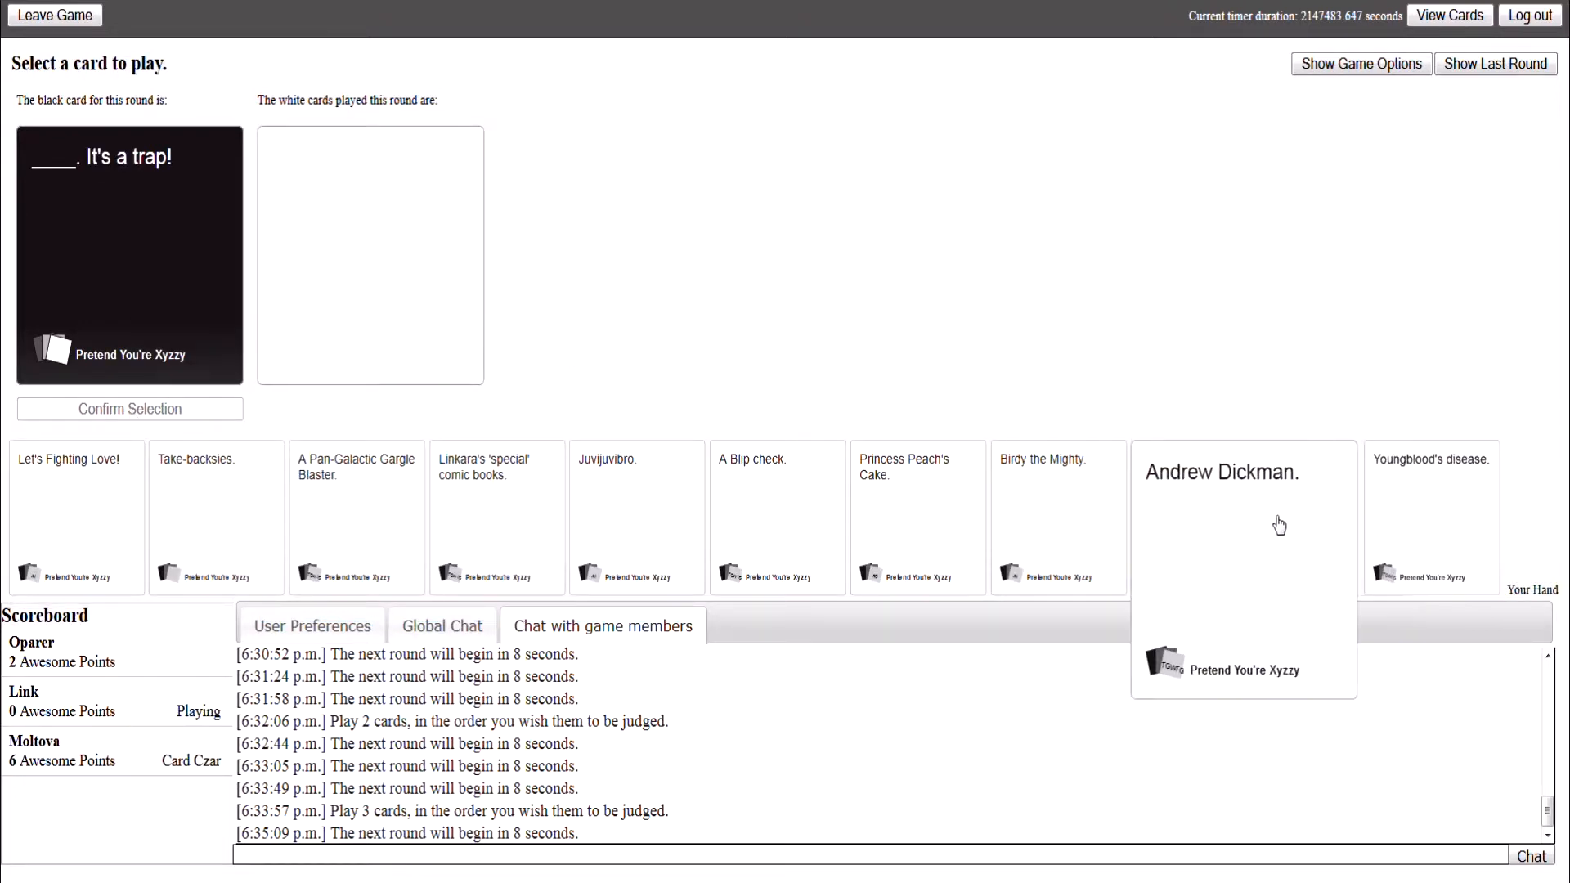
Step: Submit 'A Pan-Galactic Gargle Blaster.' as the answer to '____. It's a trap!'
left_click(357, 517)
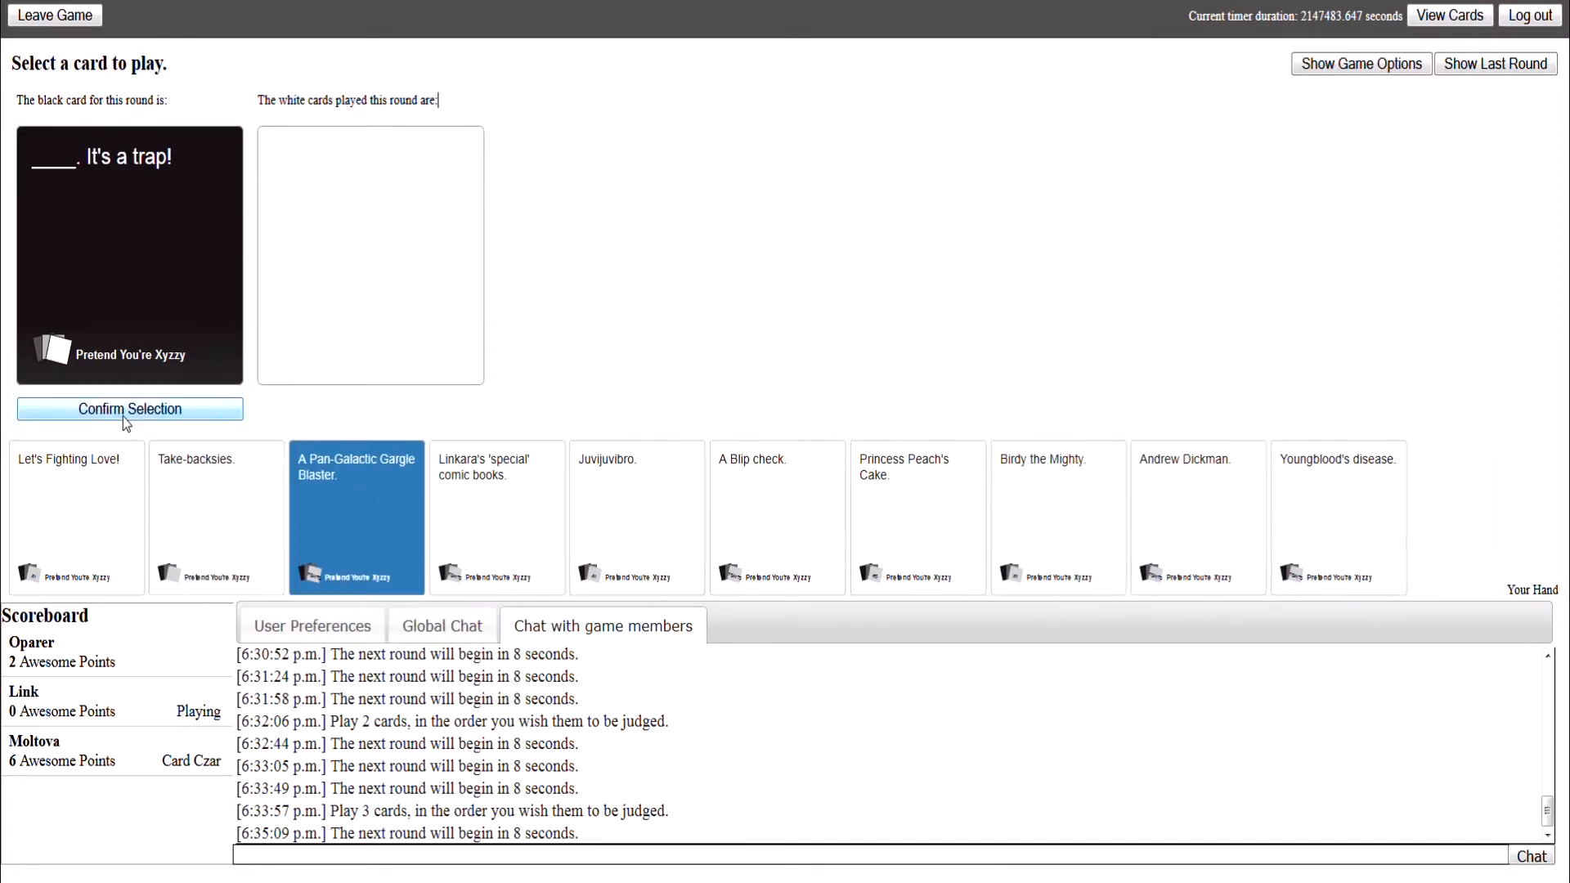
left_click(129, 409)
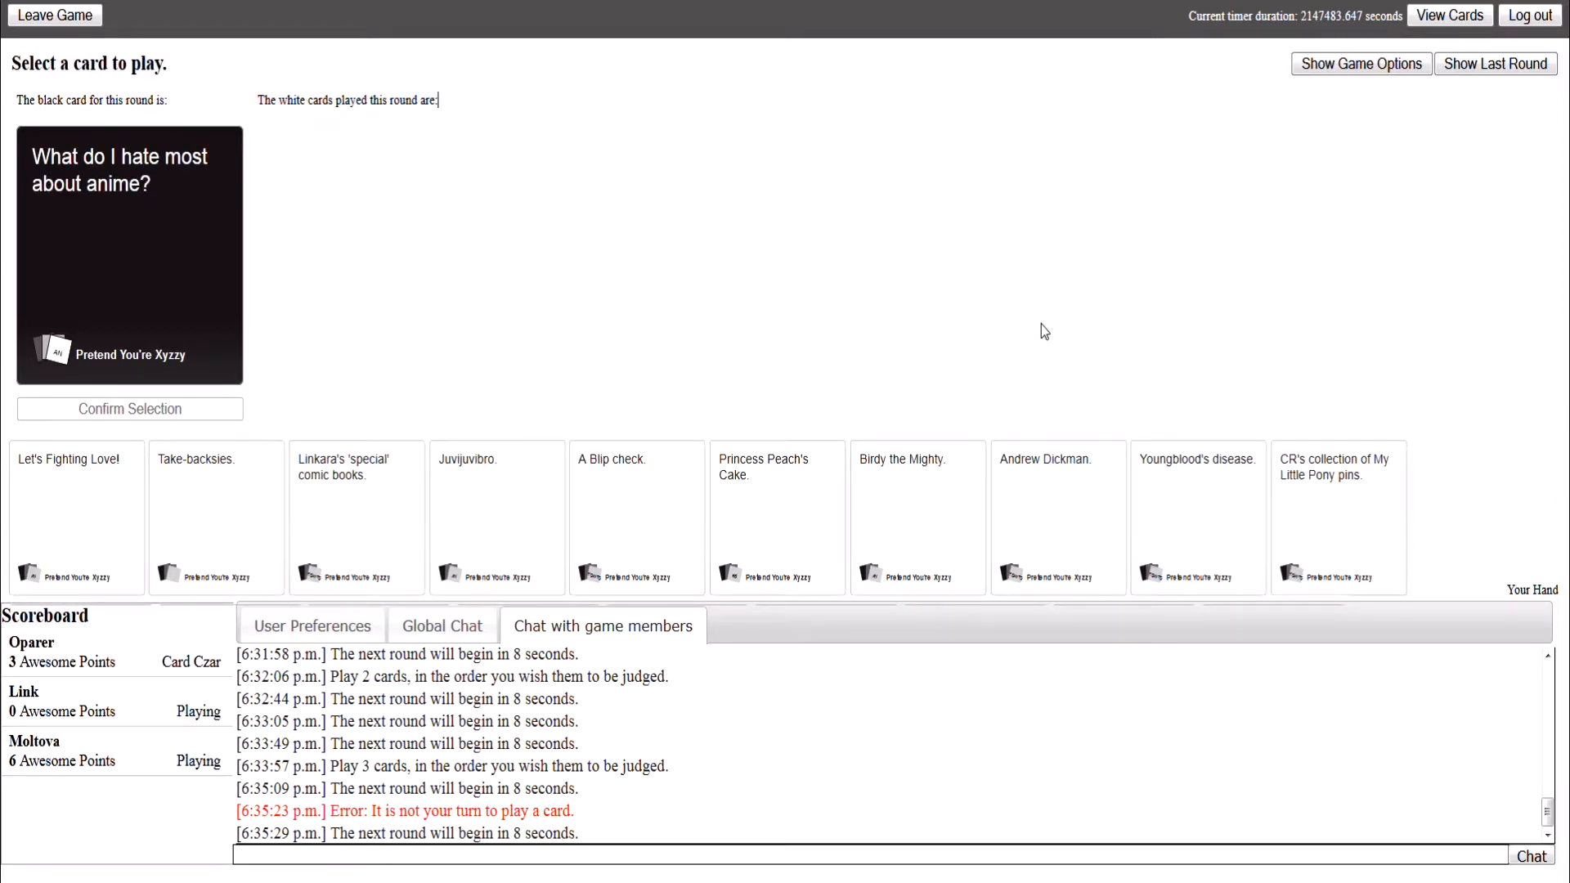
Step: Submit 'CR's collection of My Little Pony pins.' for the anime round
left_click(776, 511)
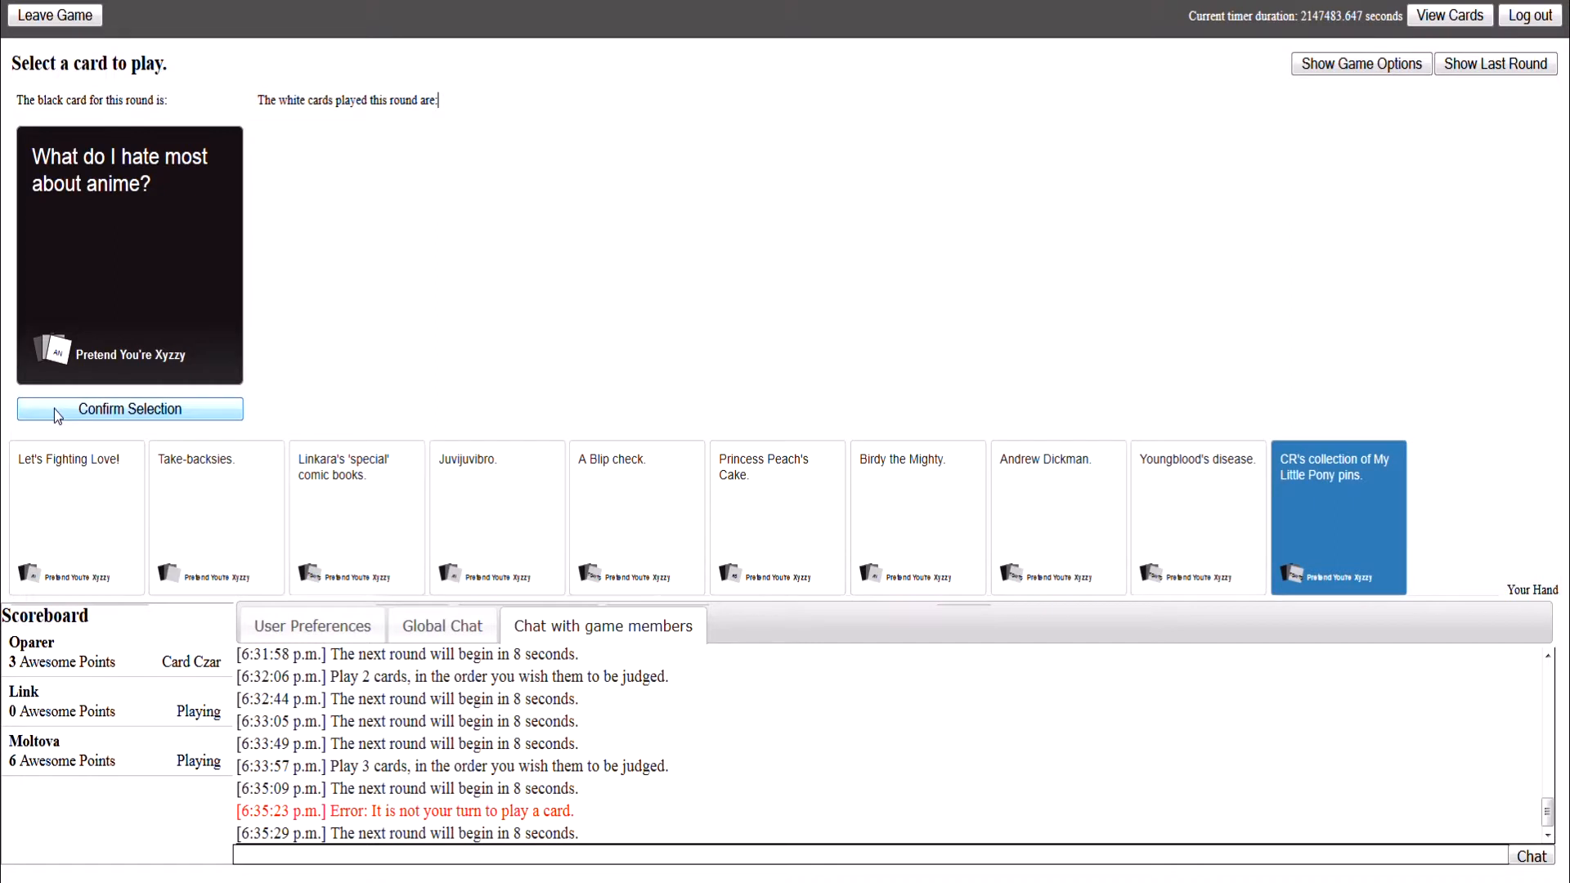
left_click(130, 409)
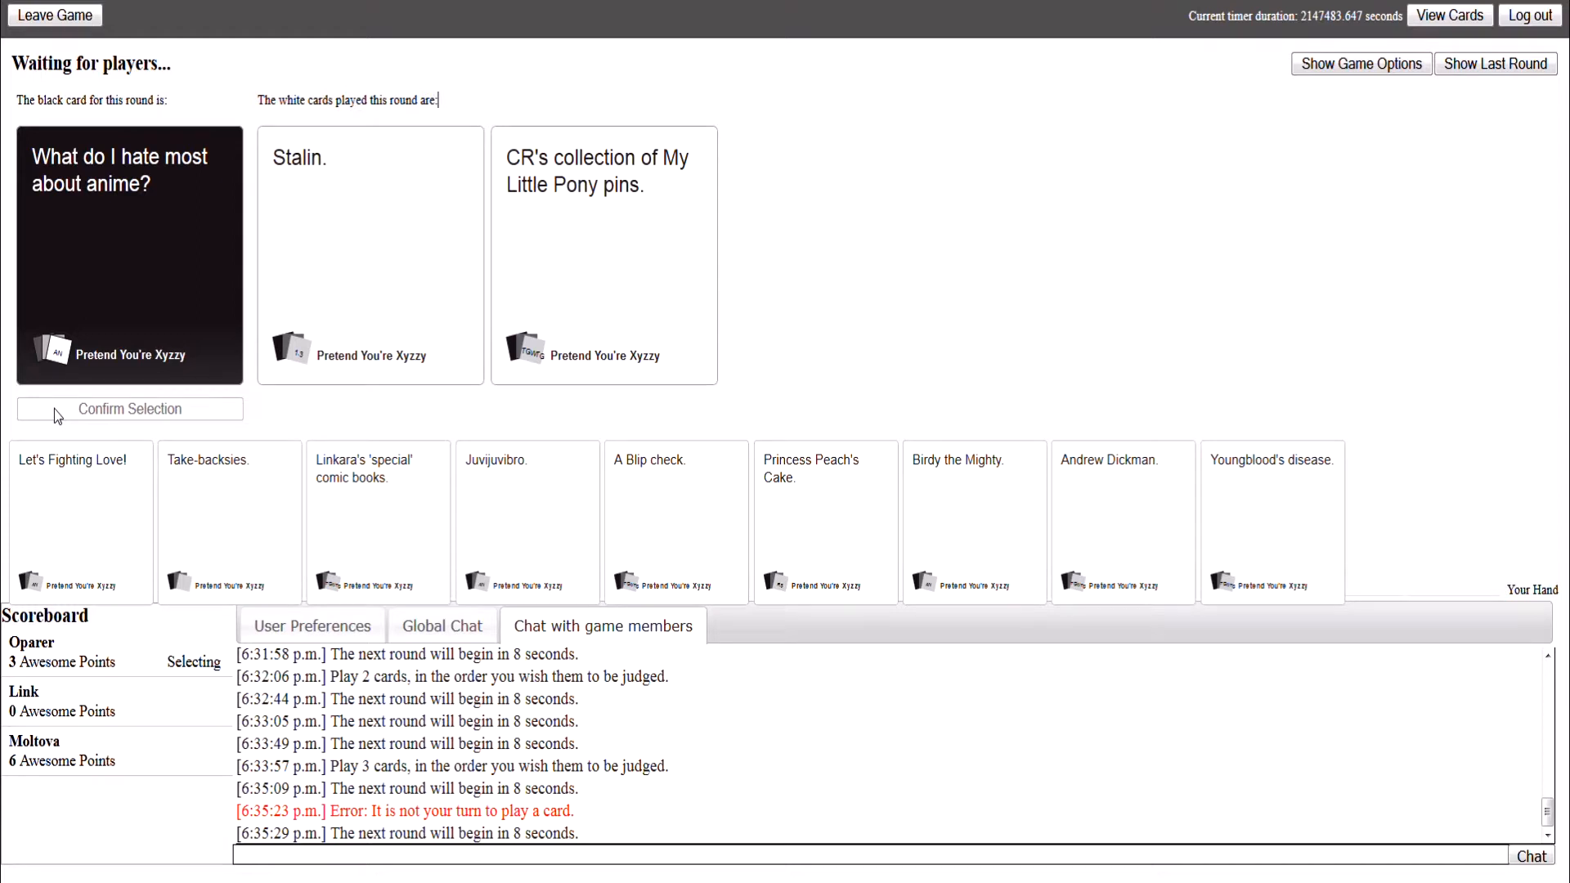
left_click(603, 250)
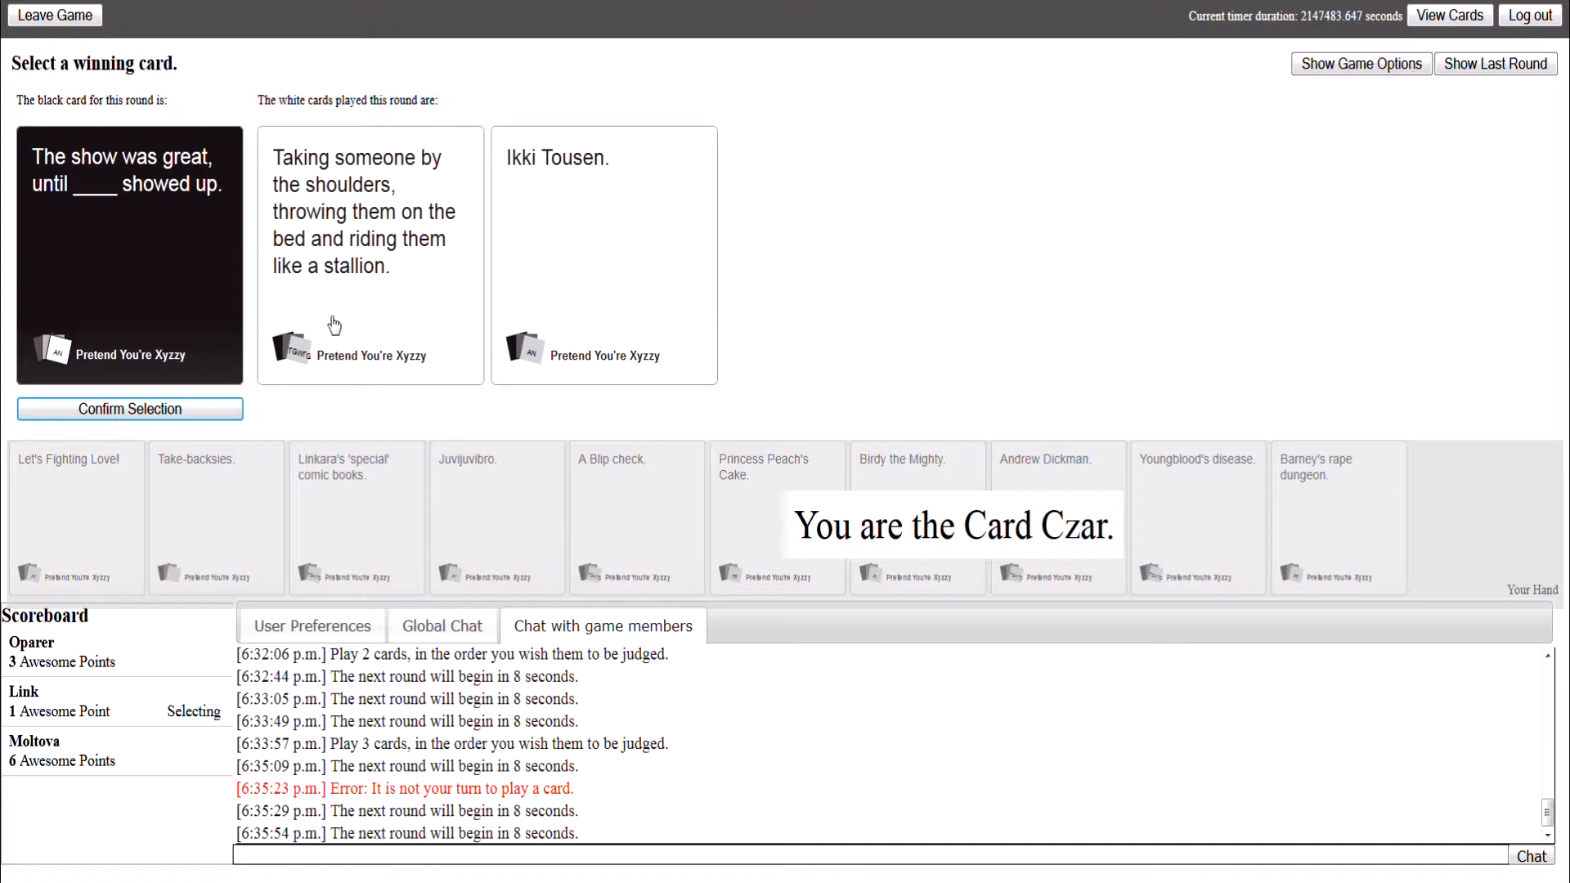
mouse_move(362, 308)
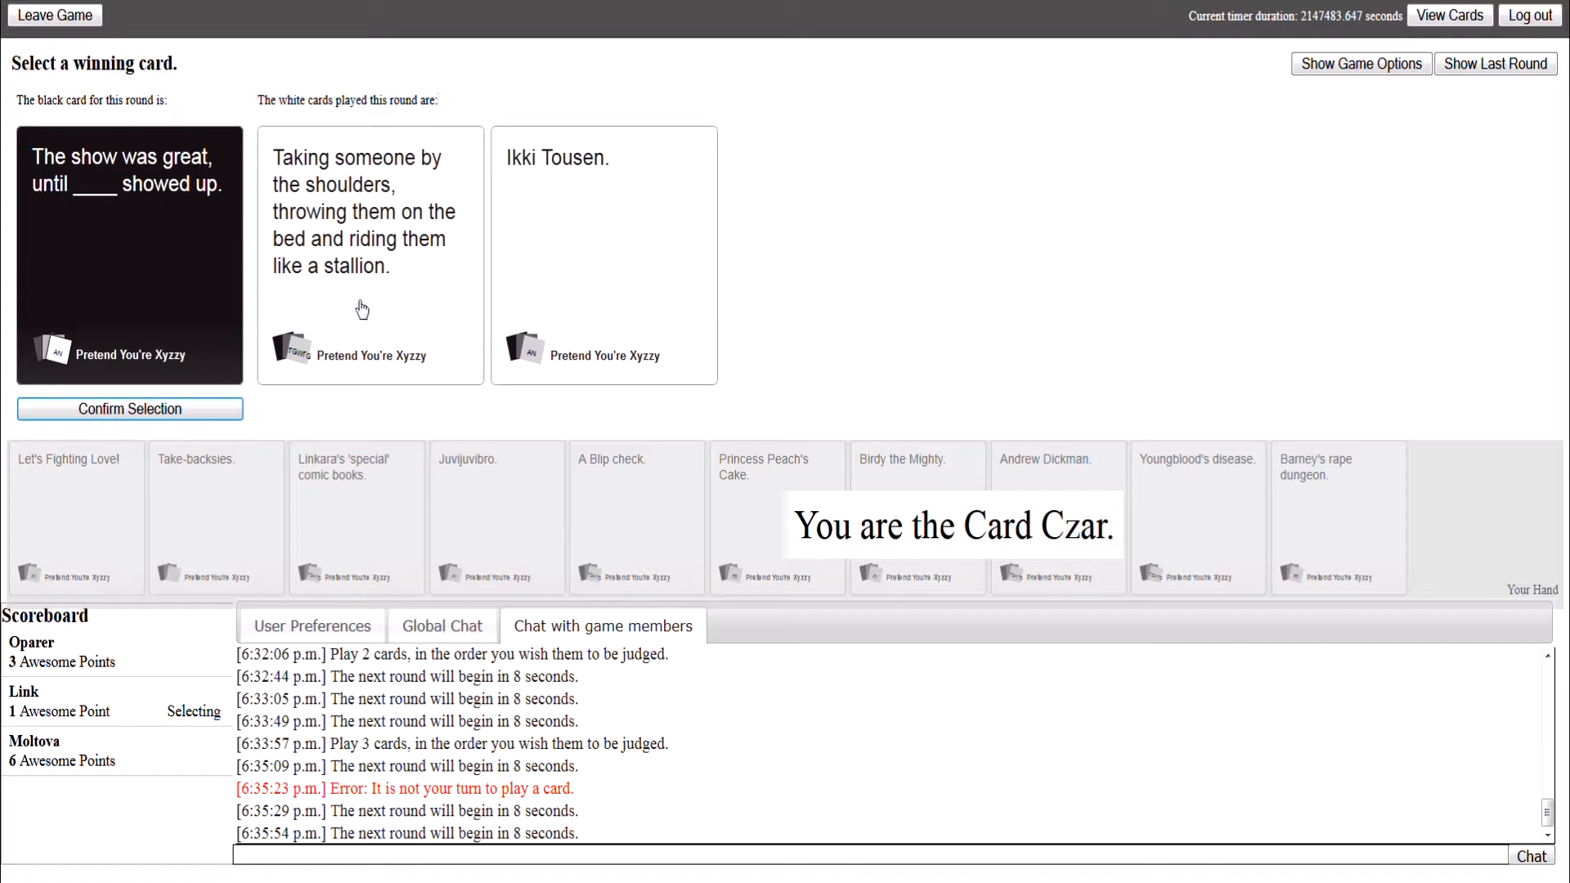
Step: As Card Czar, award the round to the 'Taking someone by the shoulders…' answer
left_click(370, 255)
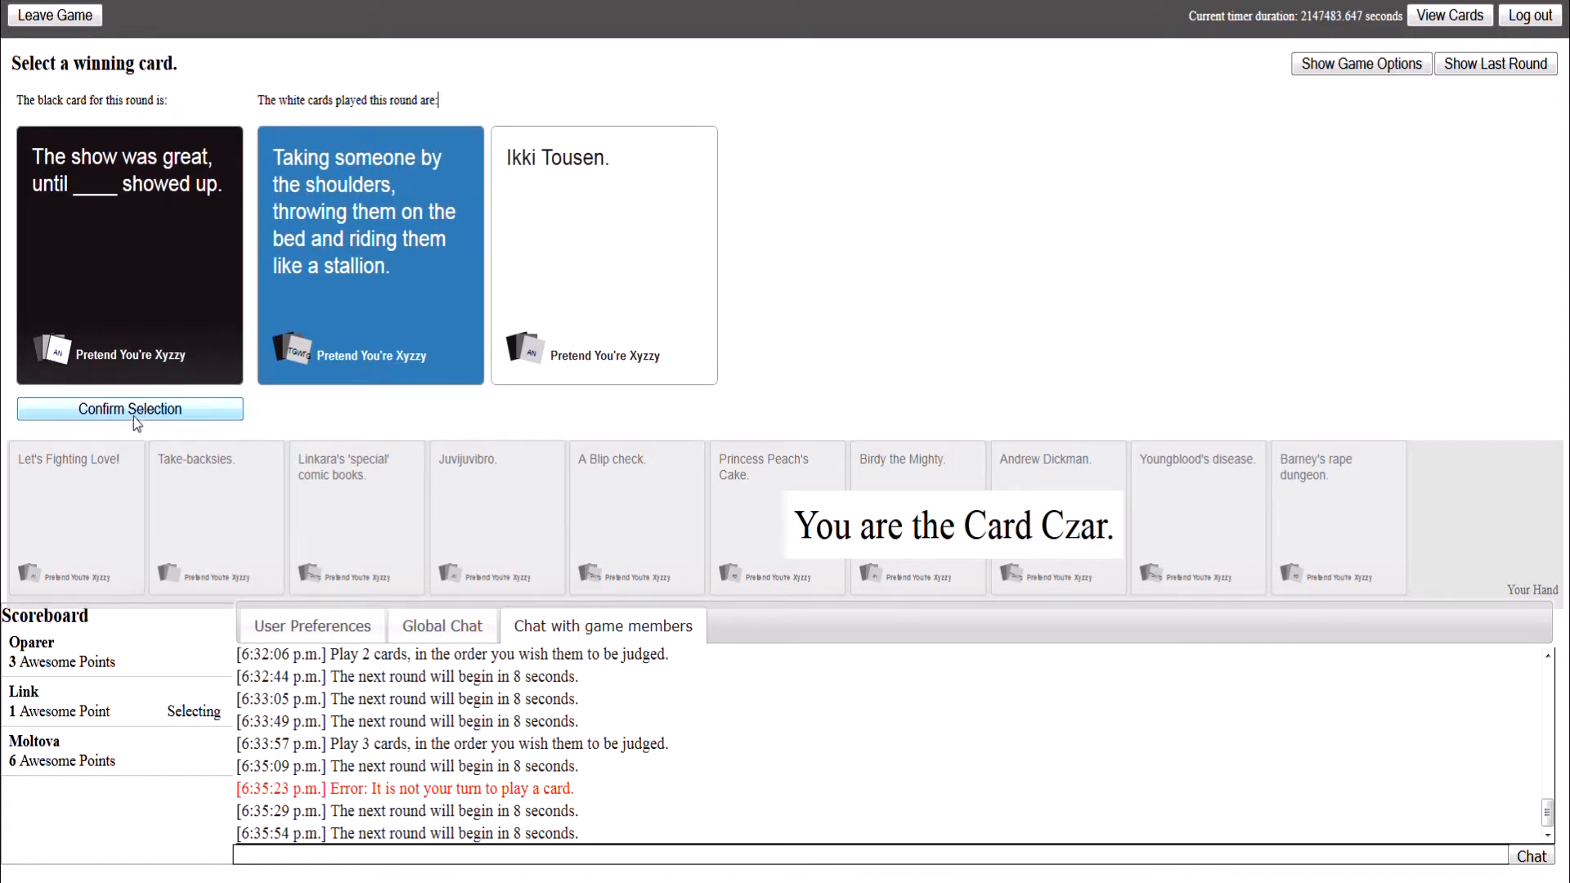
left_click(129, 408)
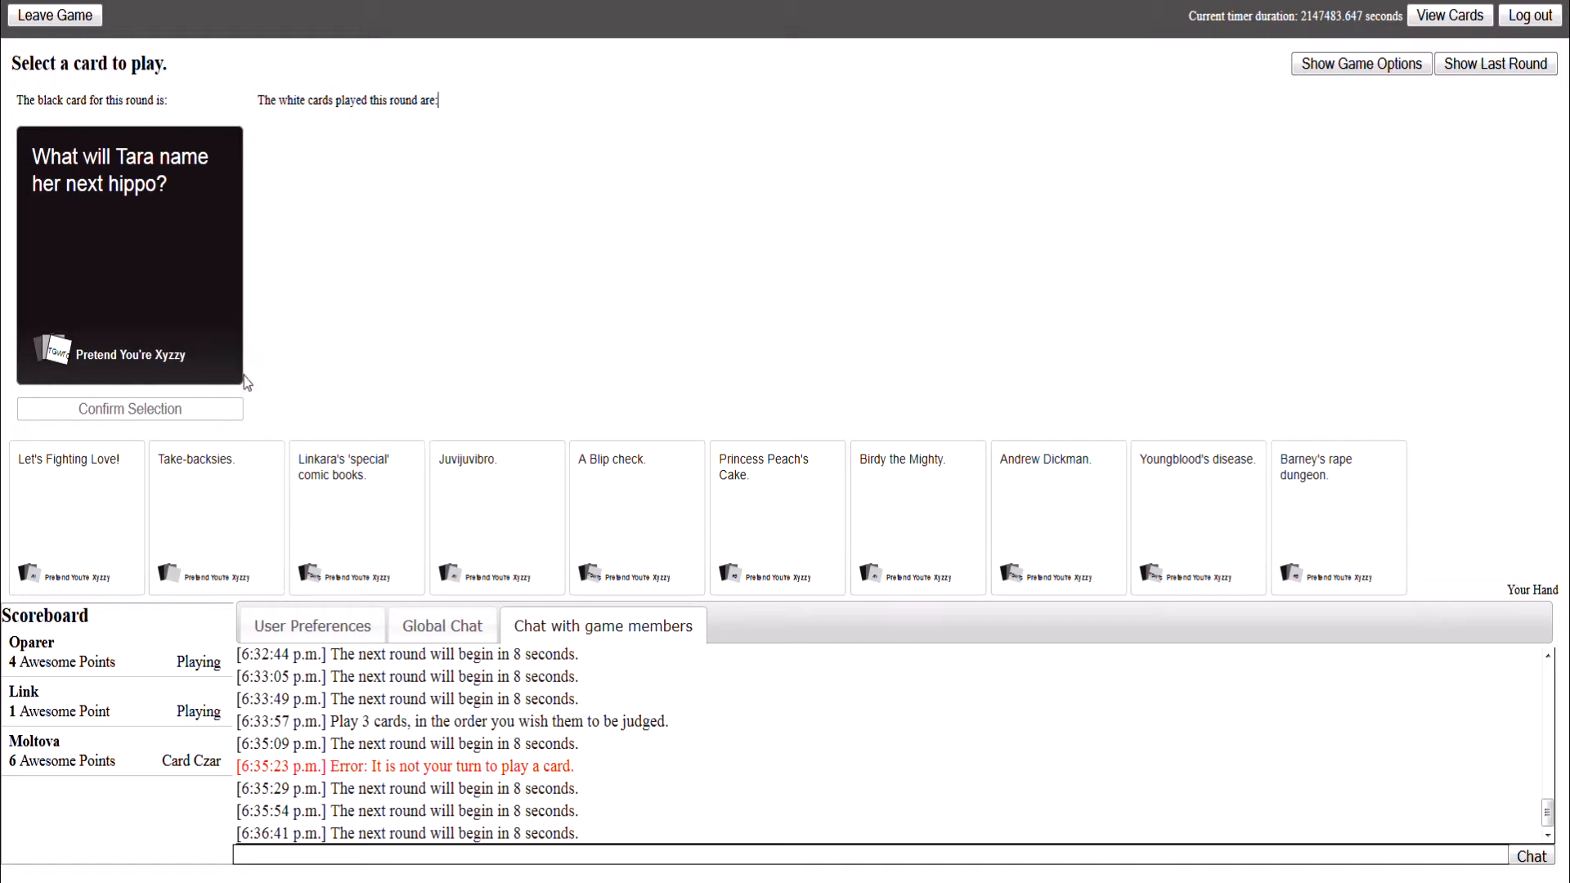
Step: Play 'Juvijuvibro.' as the name for Tara's hippo
left_click(636, 516)
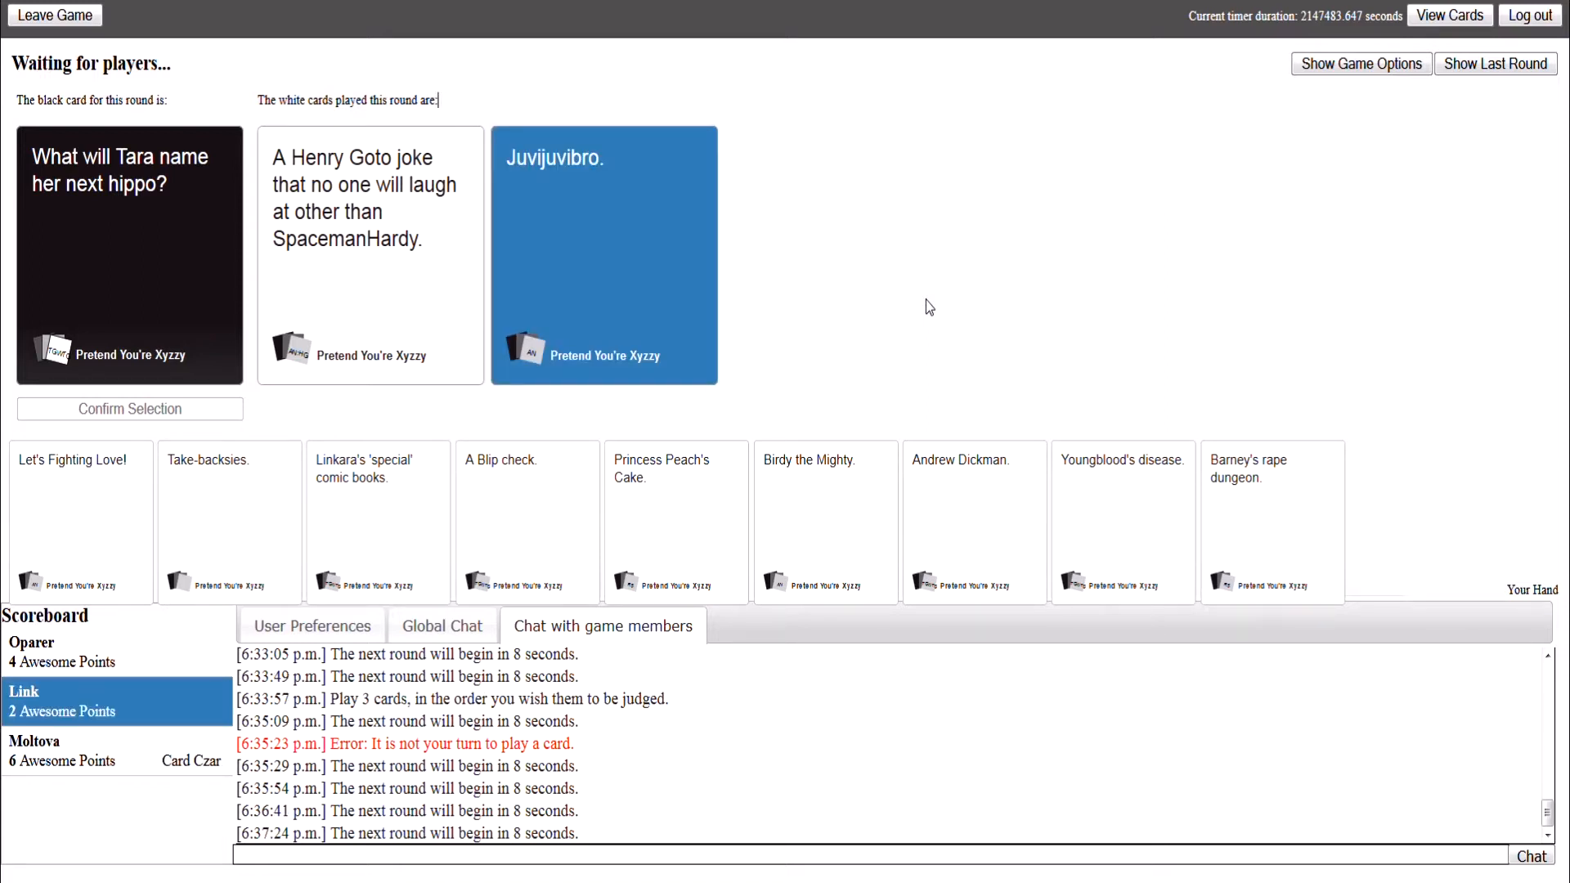
mouse_move(173, 399)
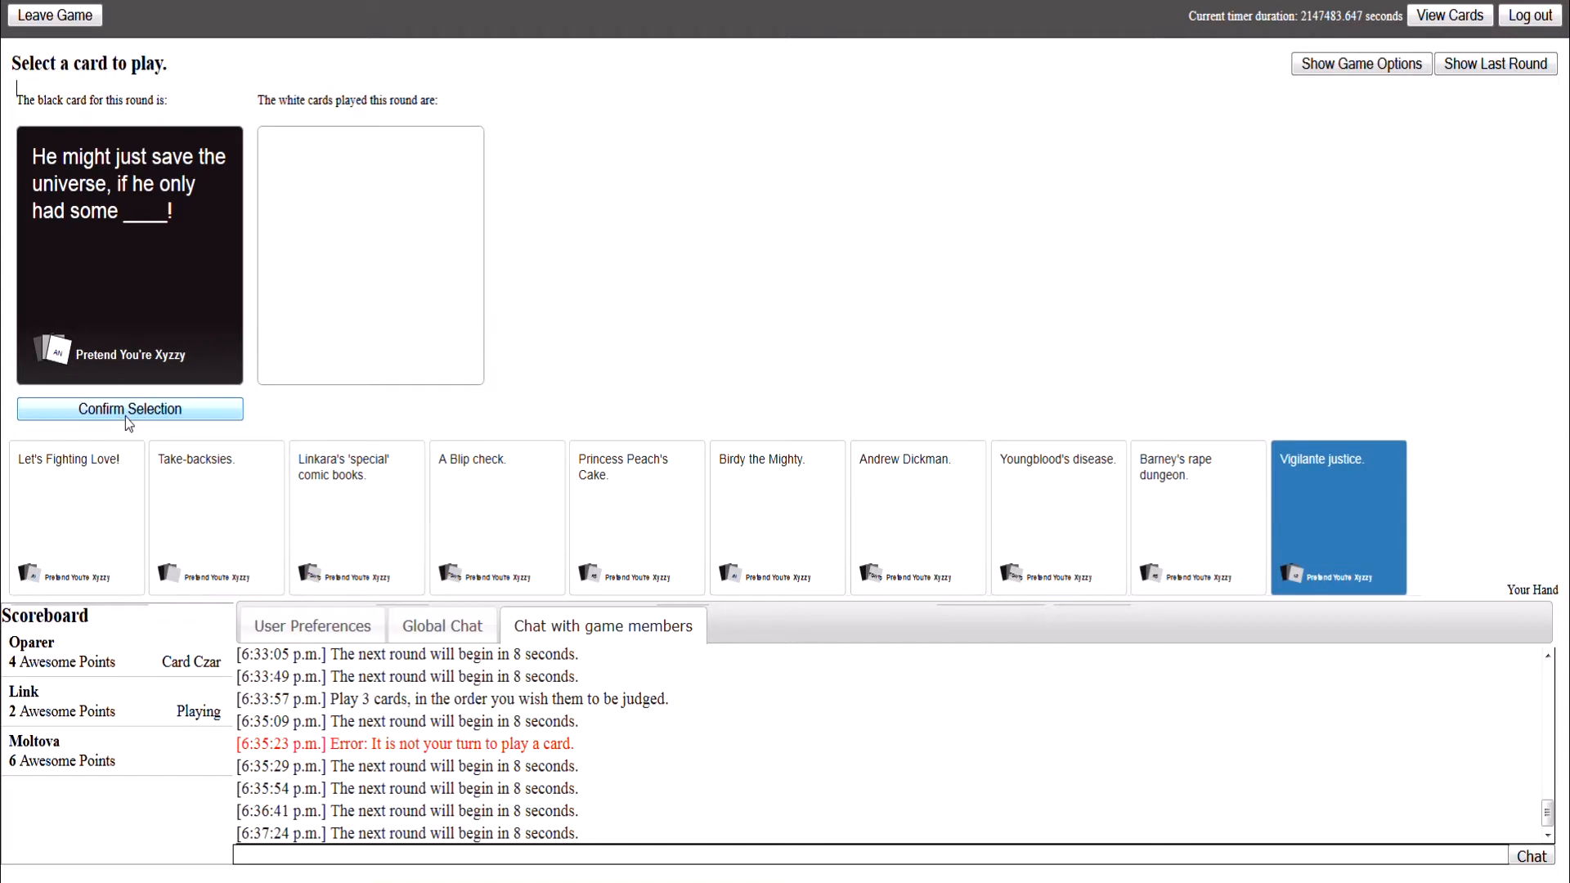
Step: Submit 'Vigilante justice.' as the answer to the save-the-universe black card
left_click(130, 409)
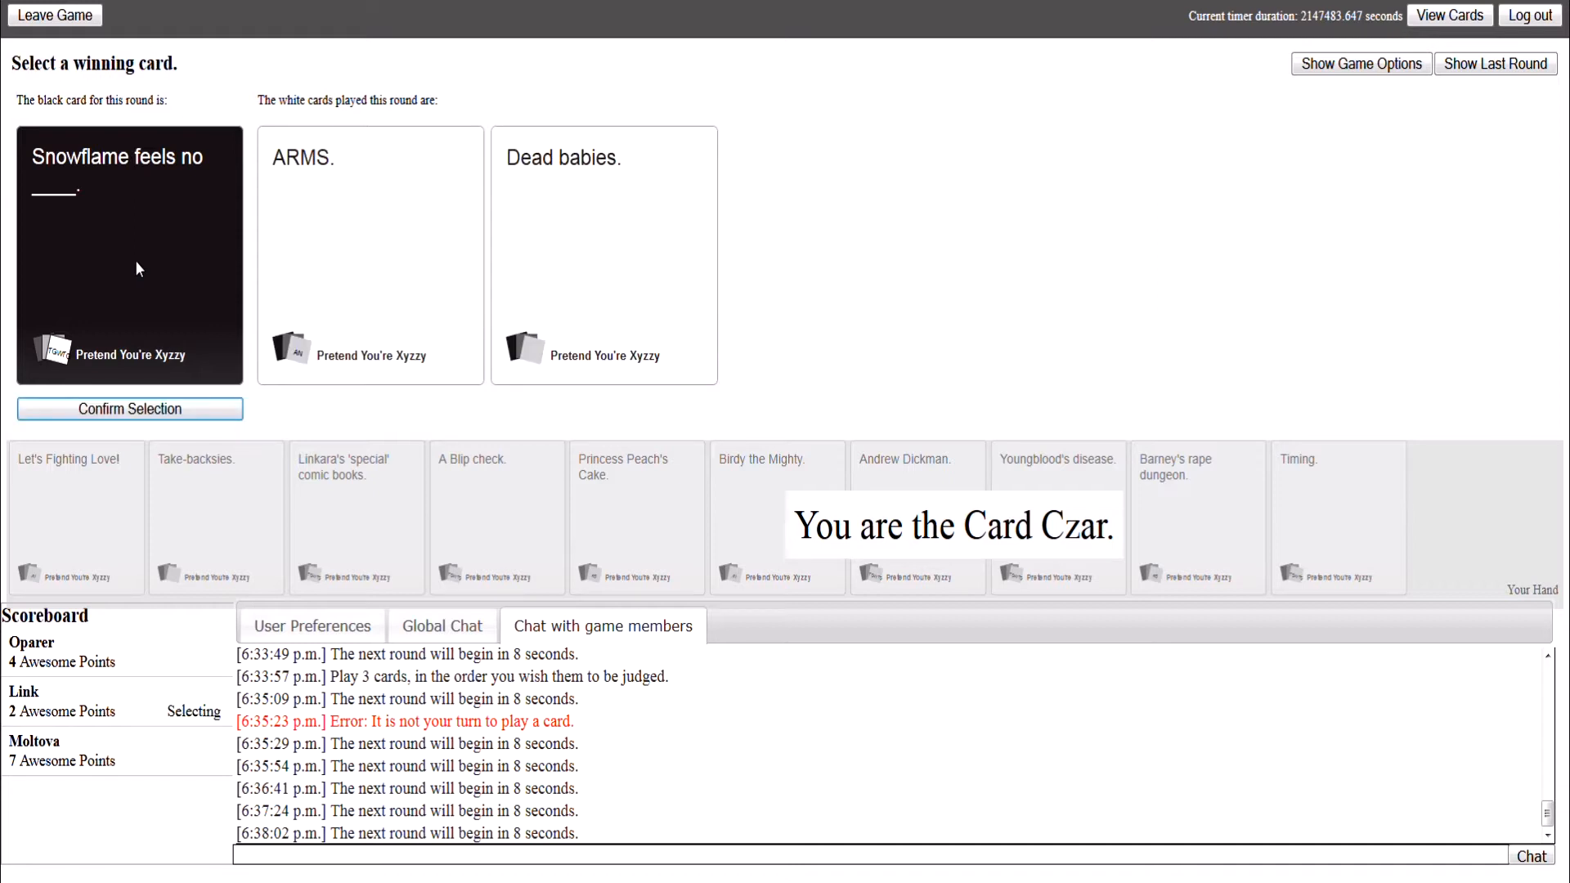
mouse_move(311, 228)
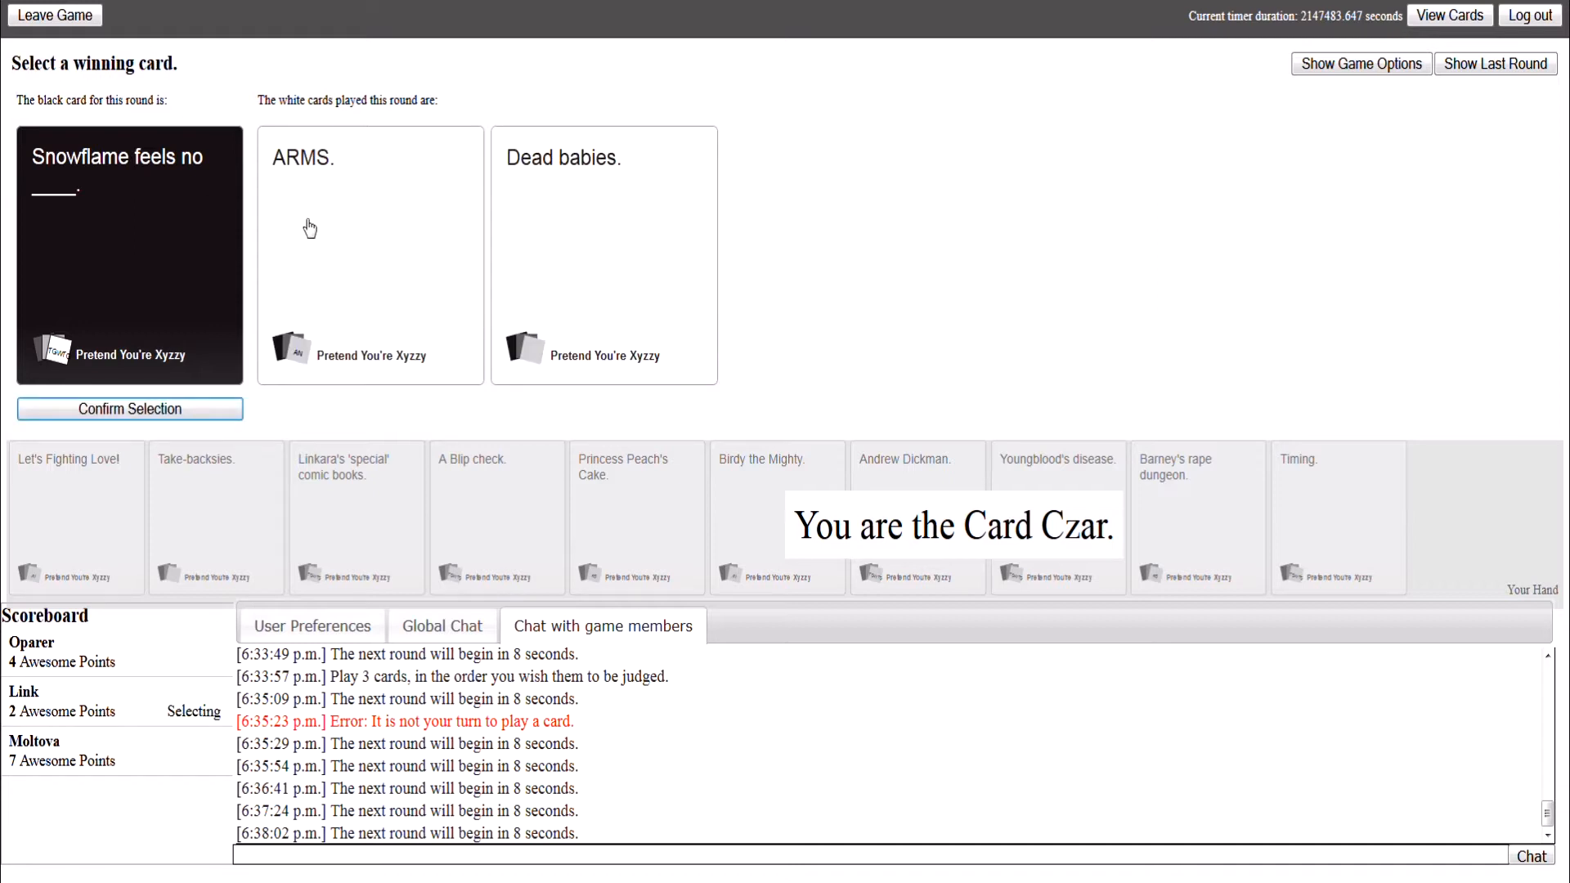
Step: Choose ARMS. as the winning white card for the Snowflame black card
left_click(603, 255)
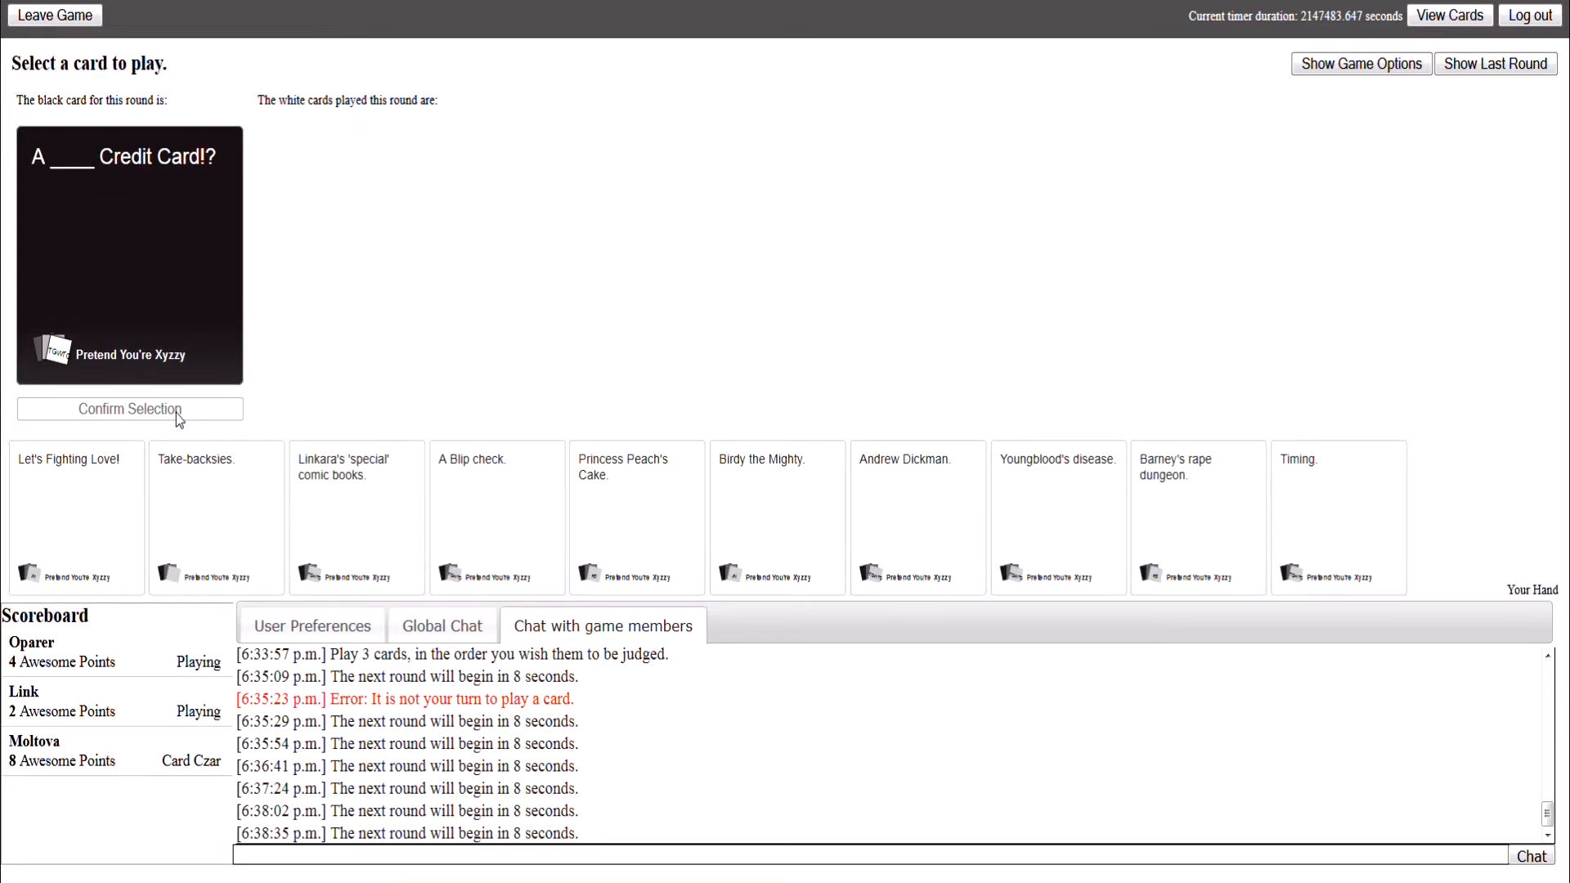
Step: Submit Barney's rape dungeon. as the Credit Card answer and wait for the Czar's pick
left_click(1197, 516)
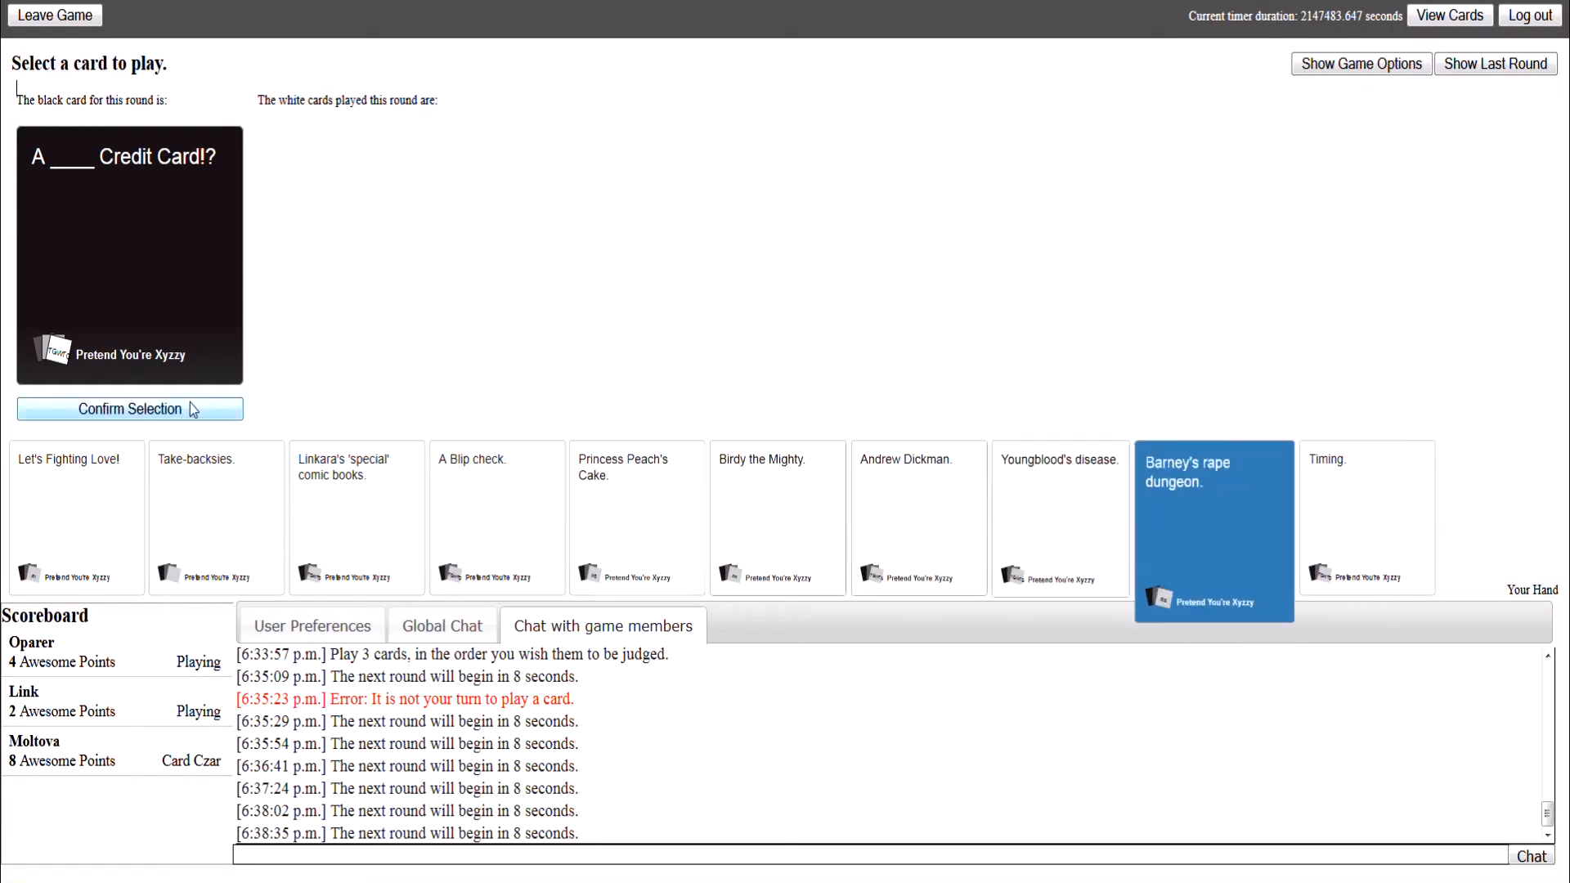
left_click(129, 409)
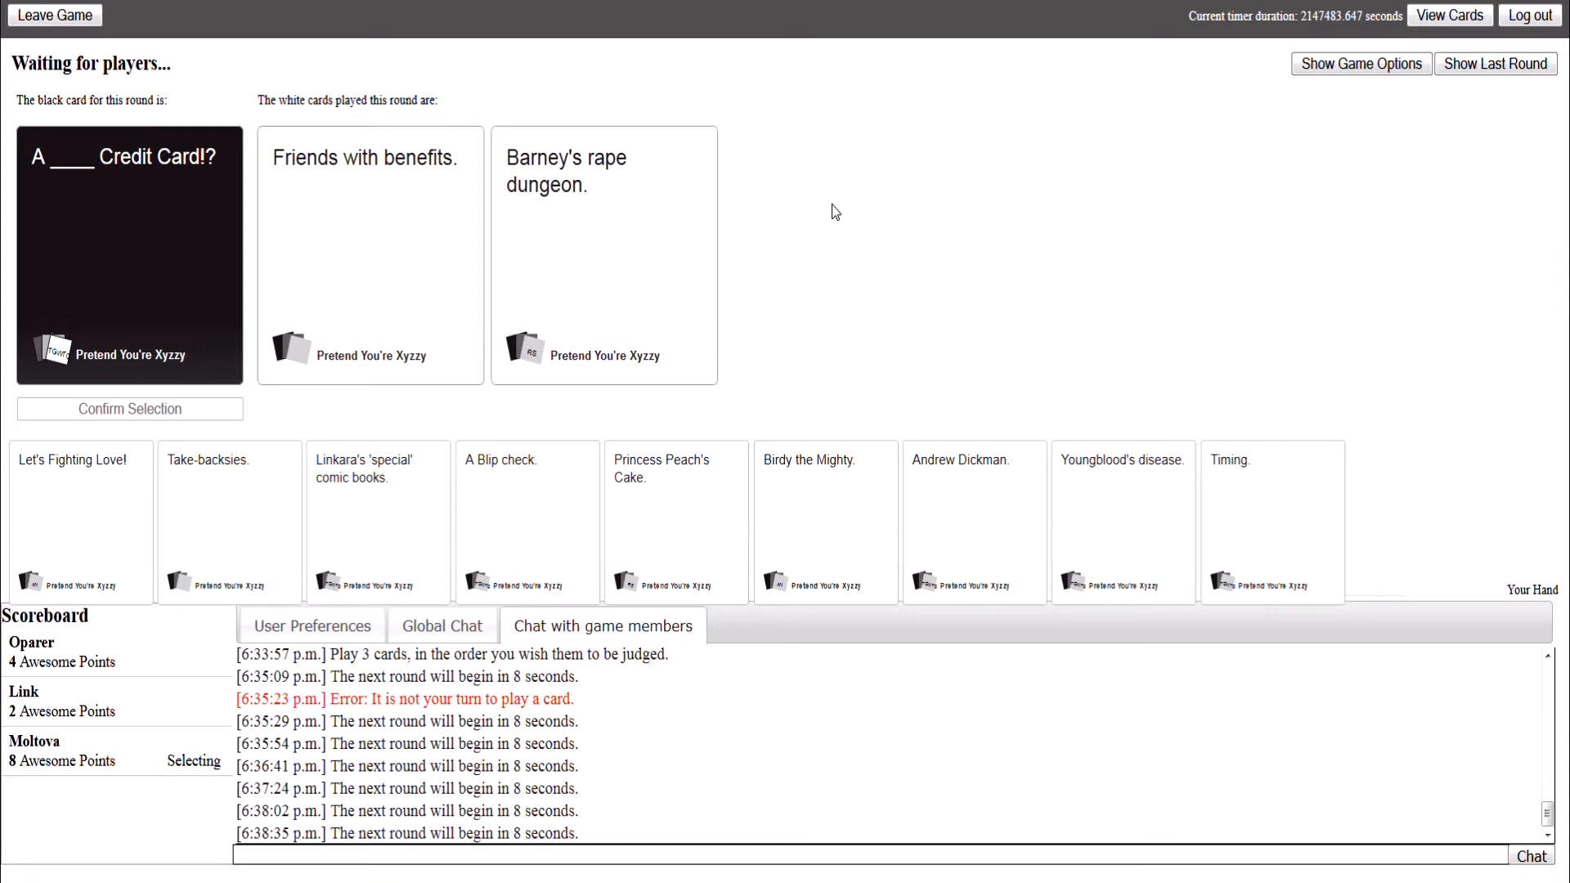
left_click(603, 255)
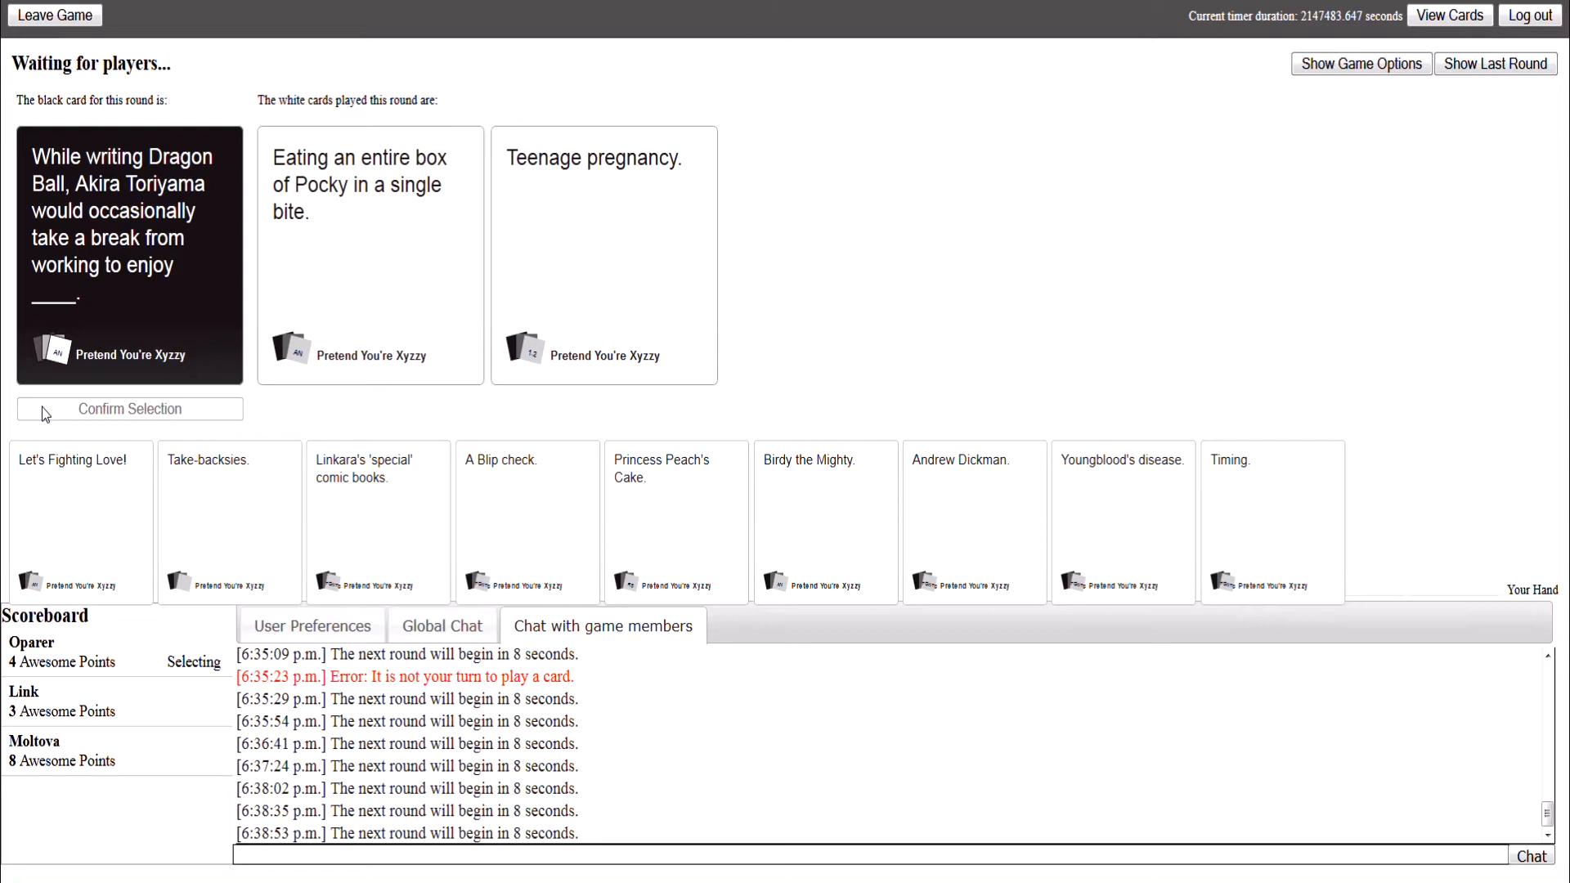
left_click(604, 255)
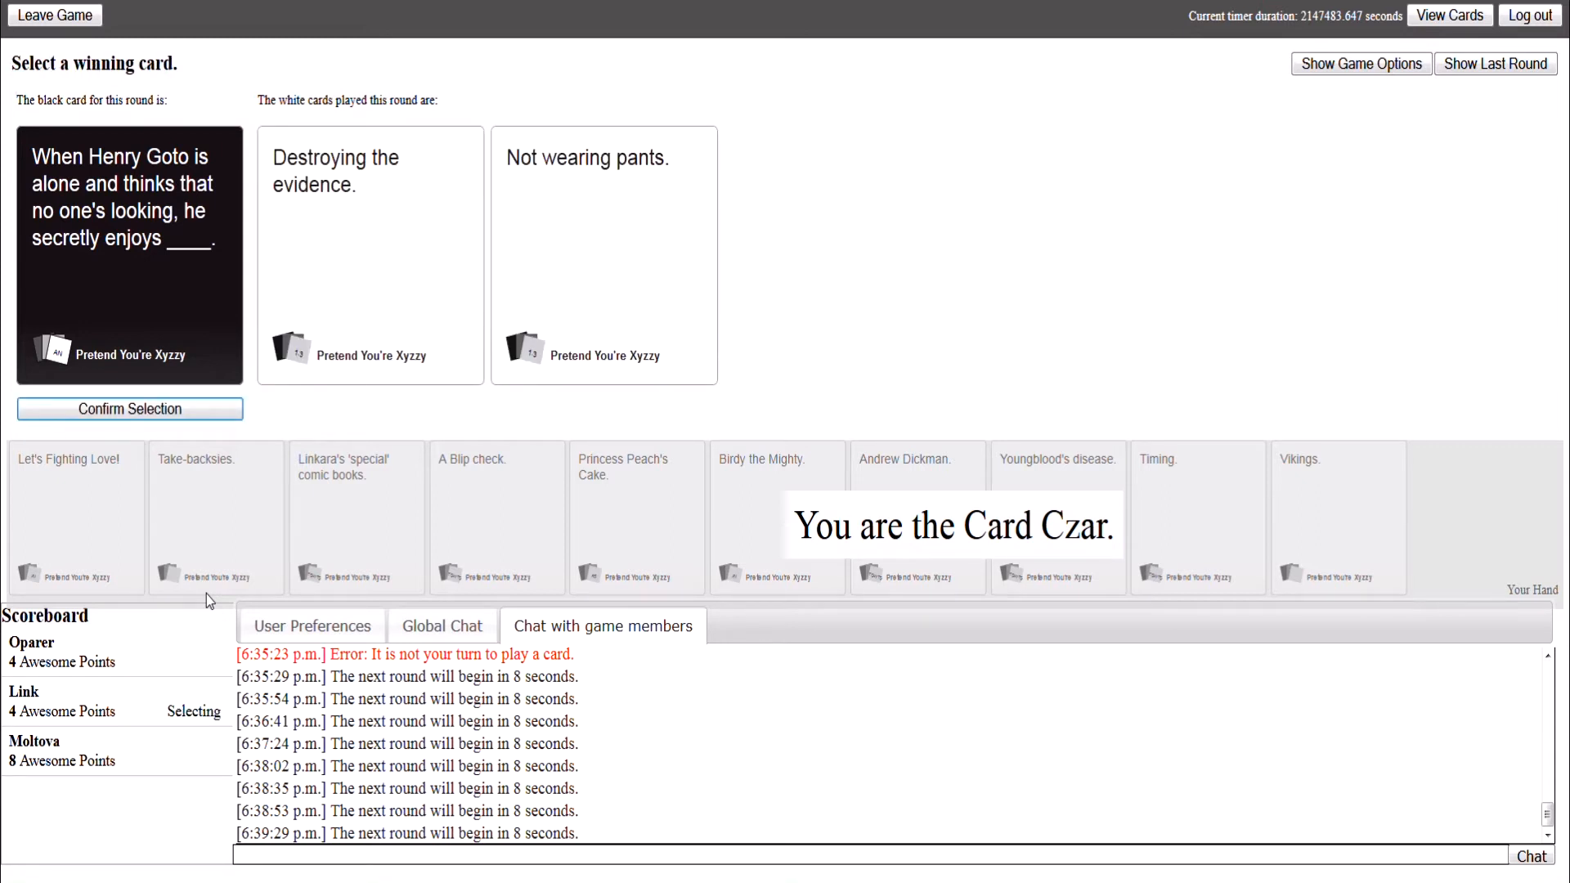
mouse_move(509, 296)
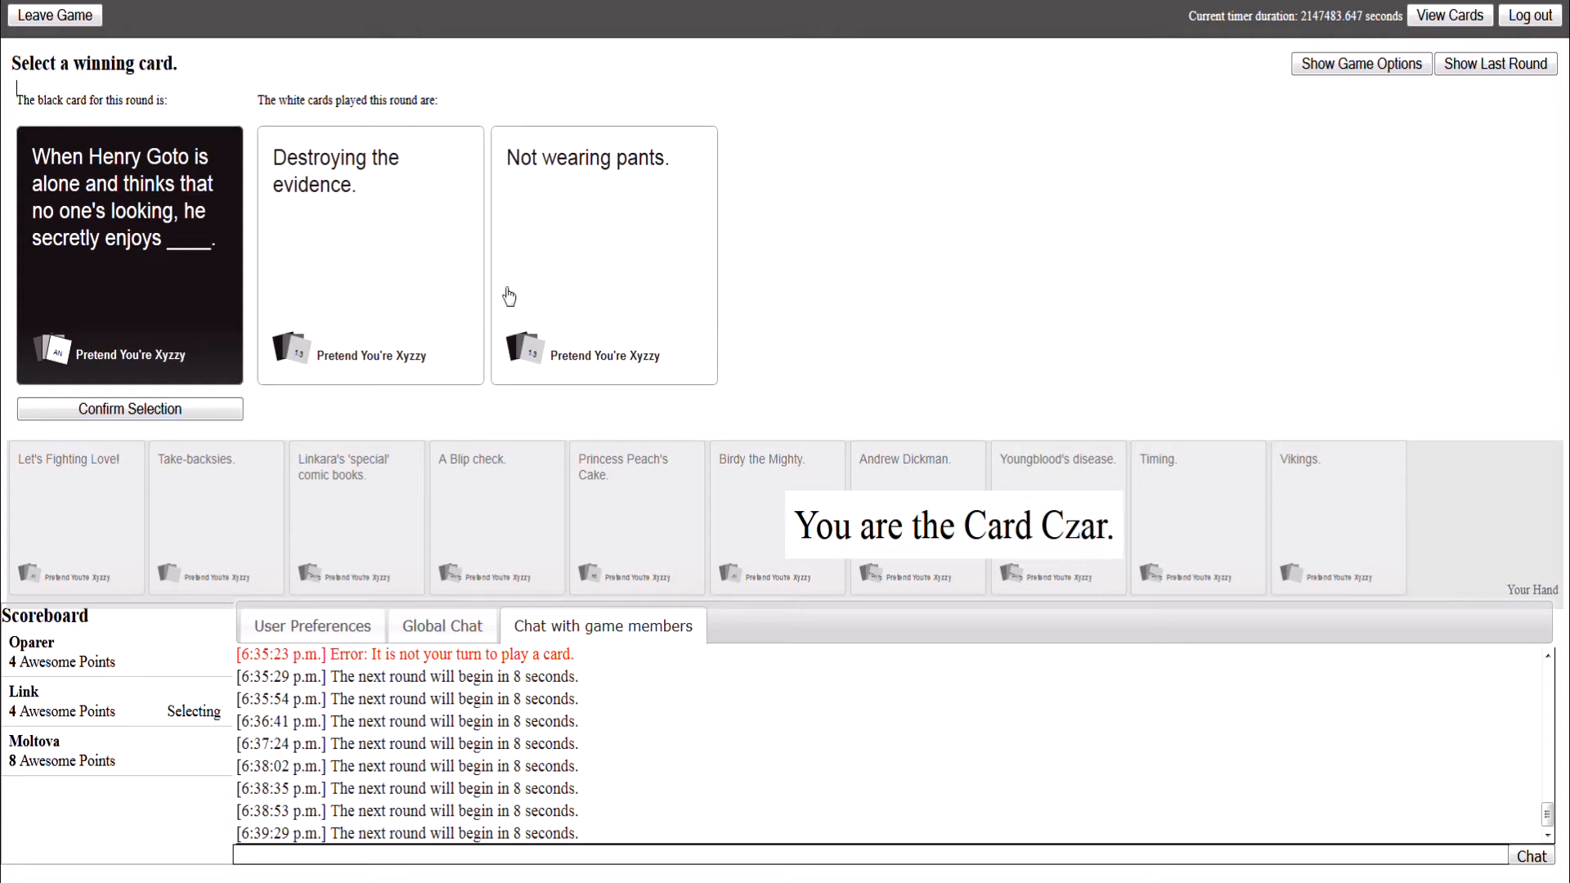
left_click(369, 255)
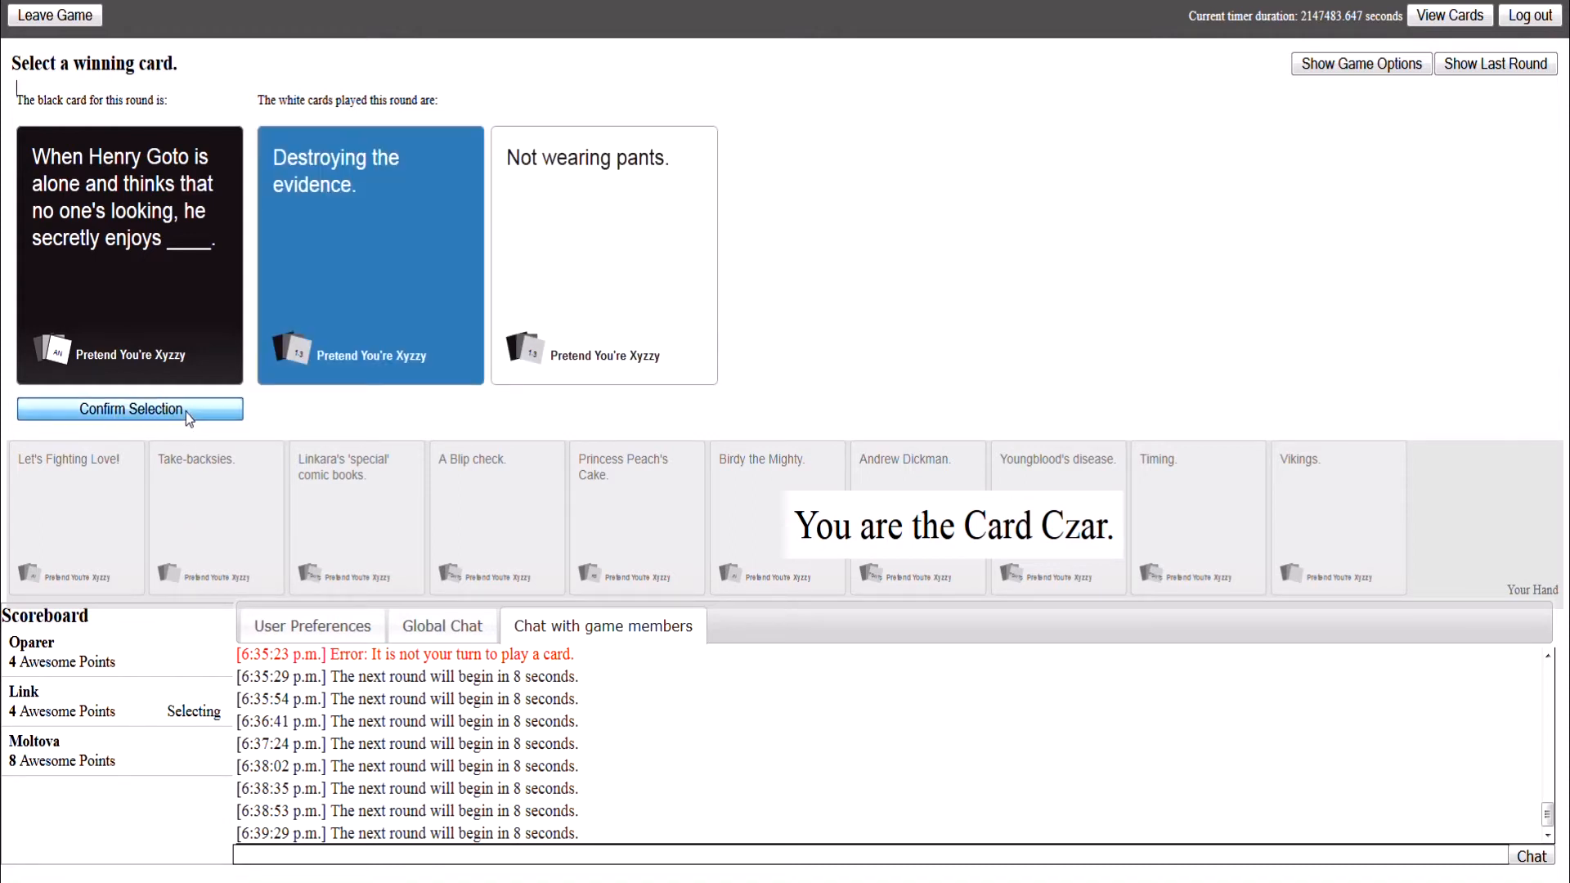
left_click(129, 408)
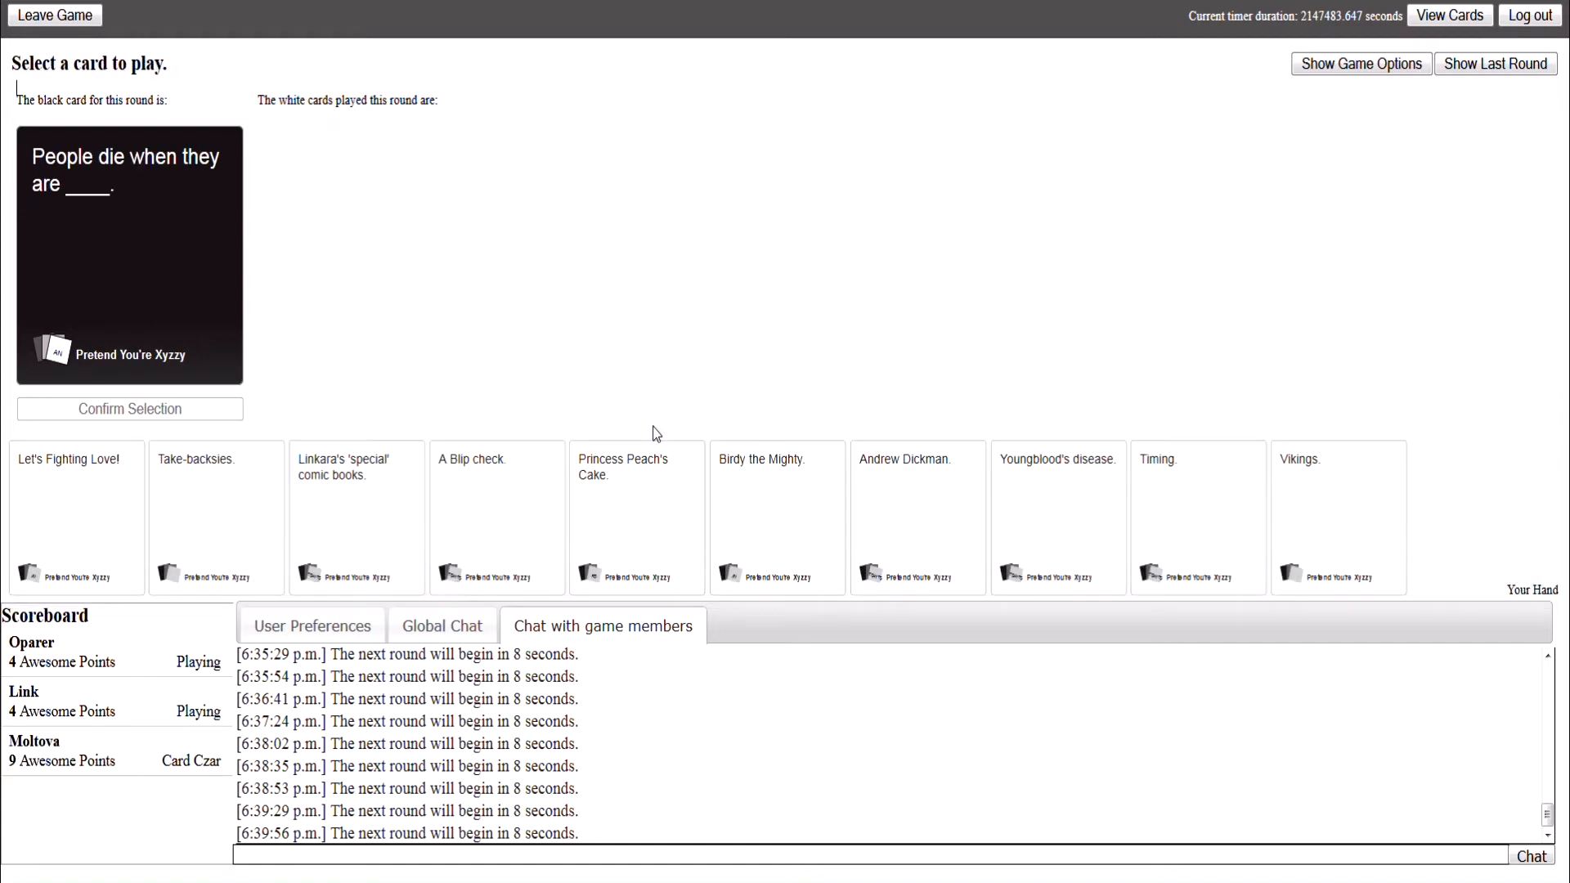
mouse_move(494, 343)
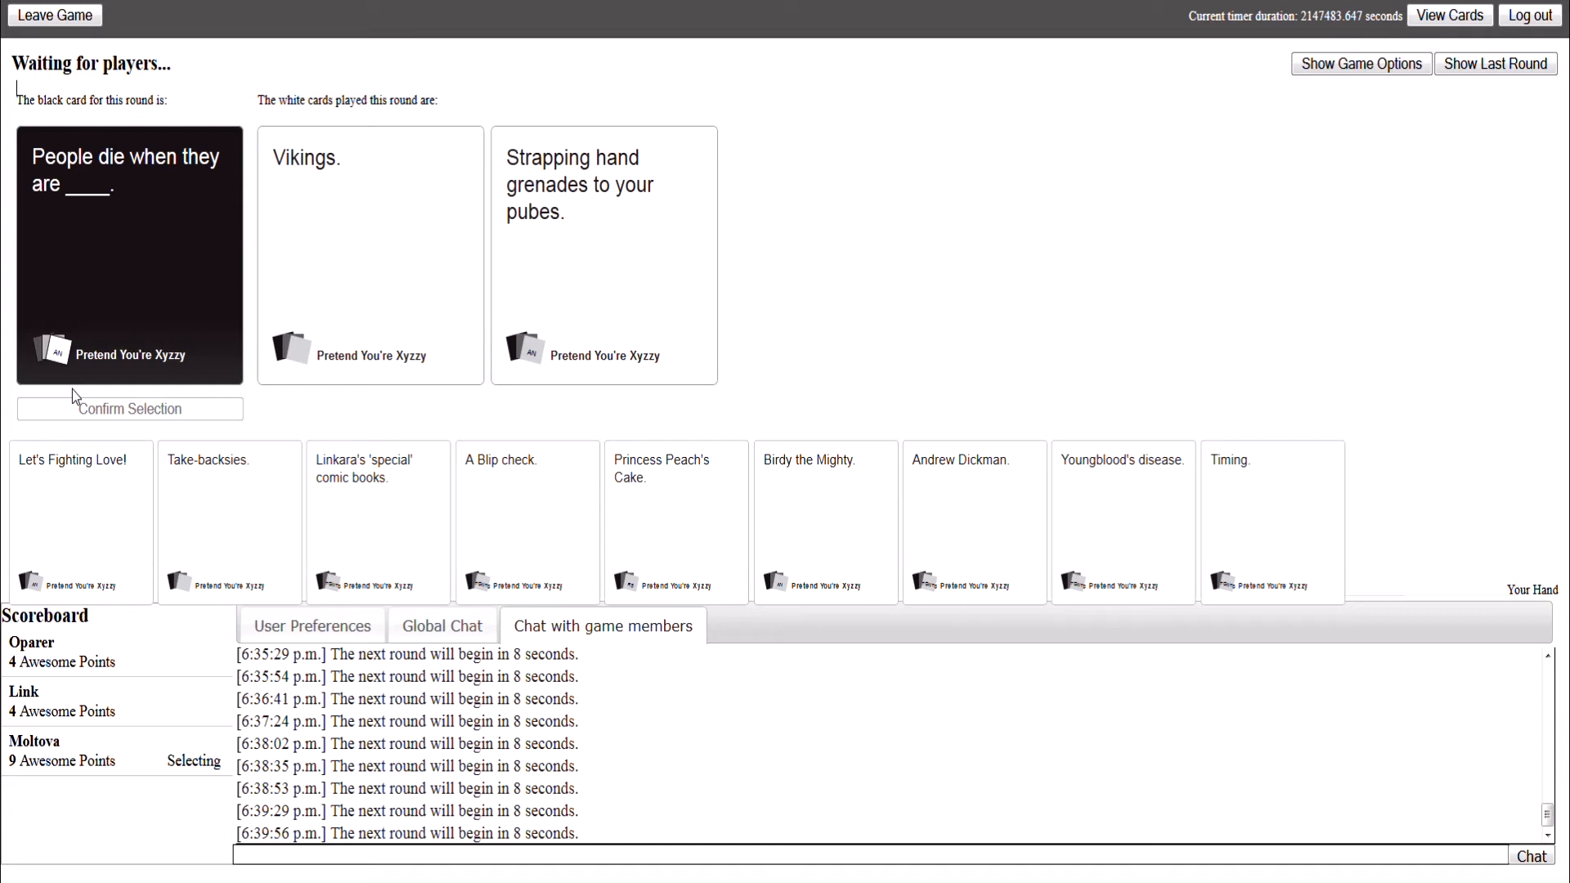
Step: Play Vikings. for the People die card and watch Moltova win at 10 points
left_click(603, 255)
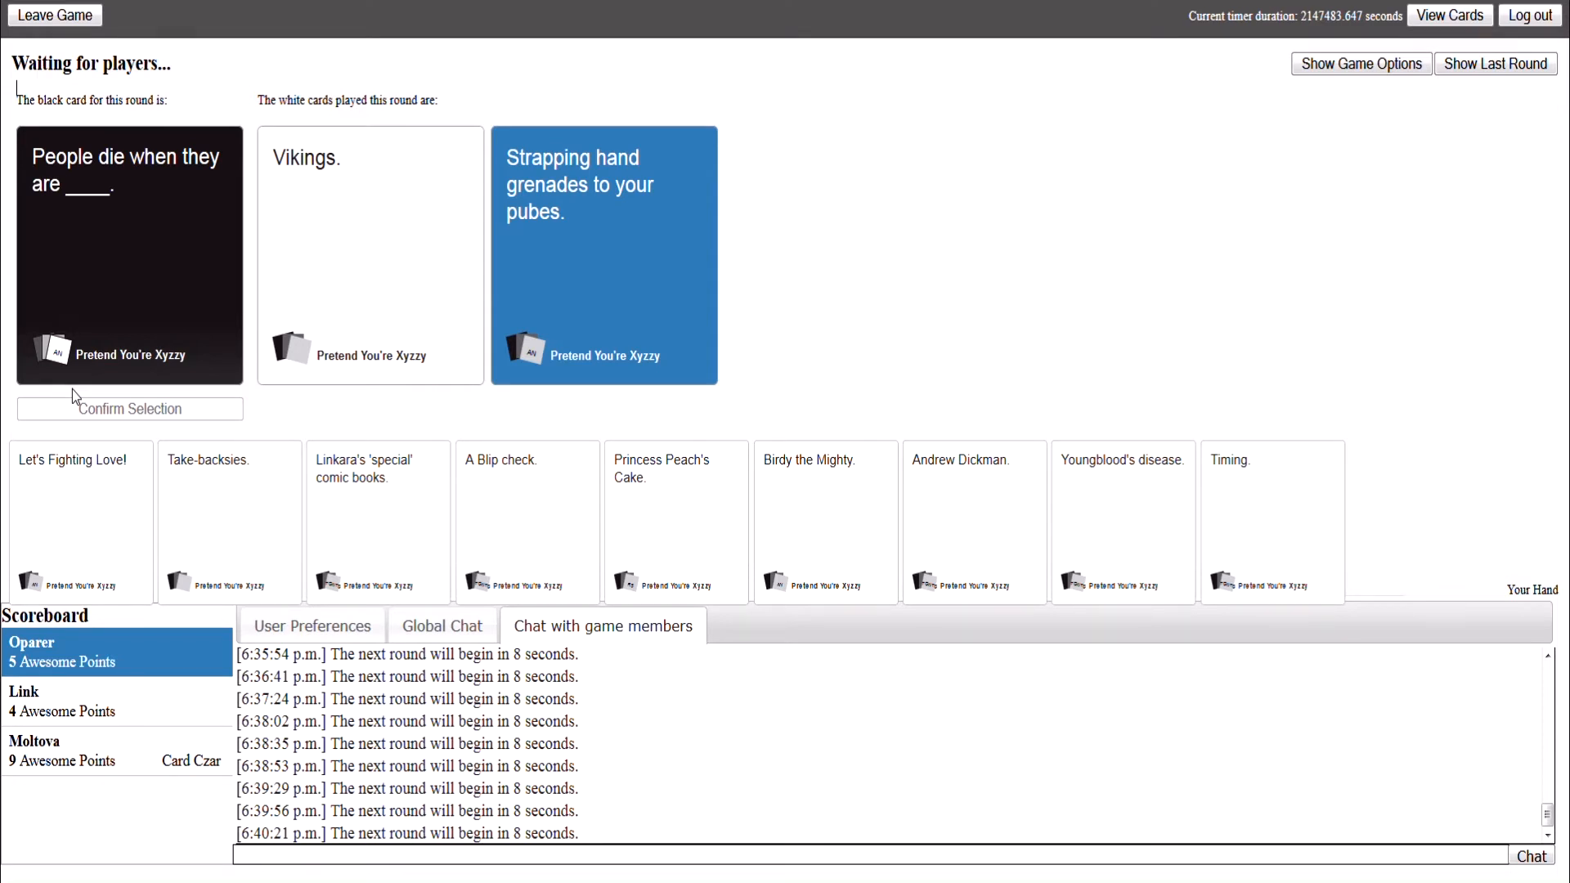
mouse_move(71, 403)
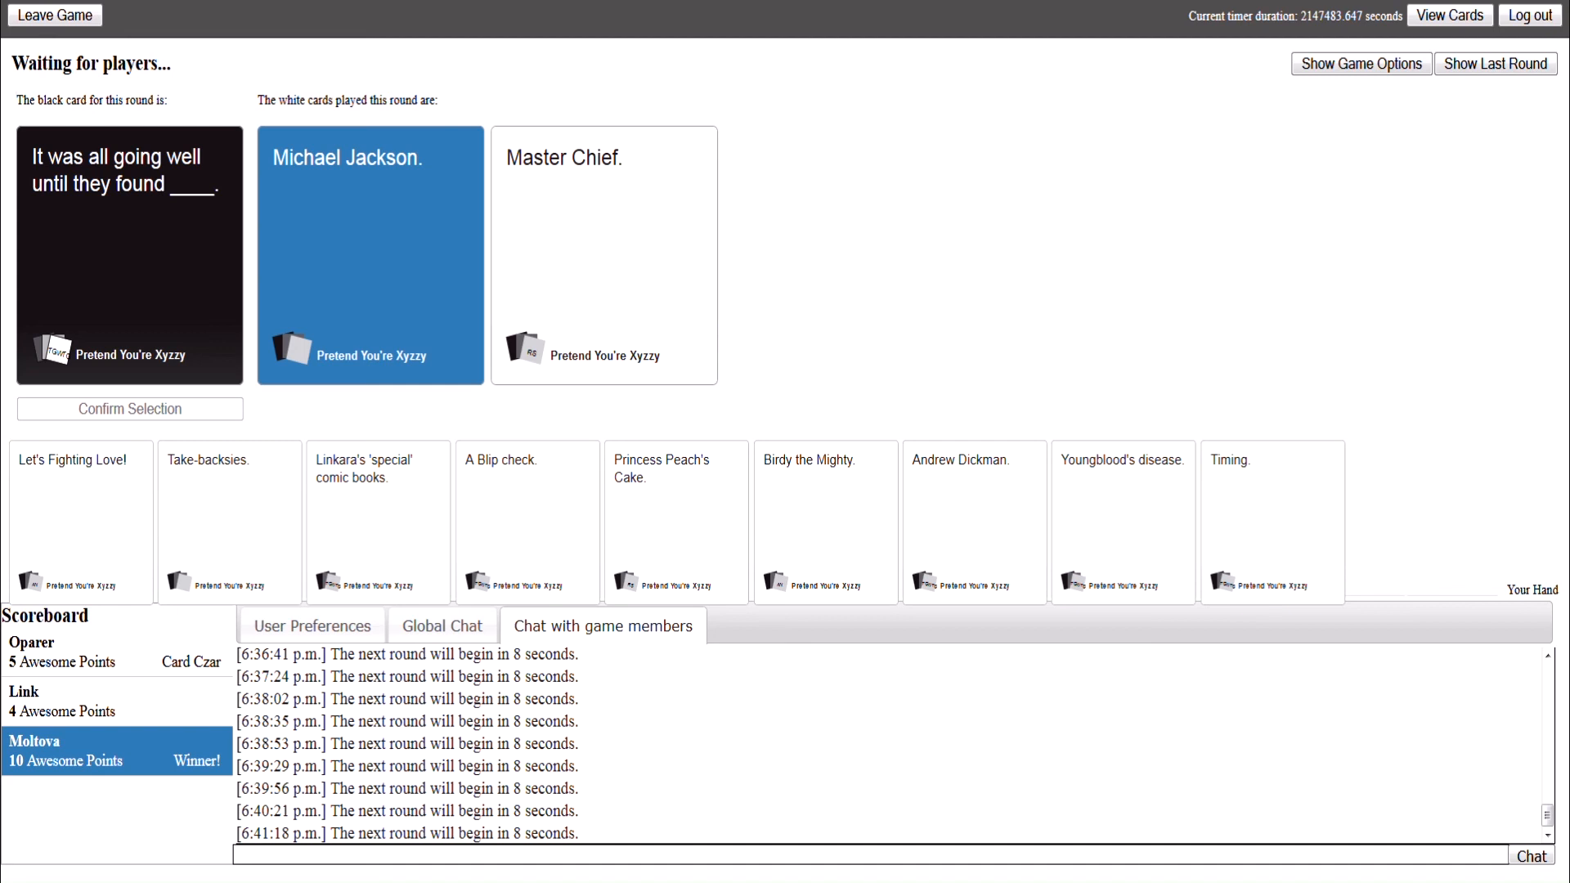
left_click(1360, 63)
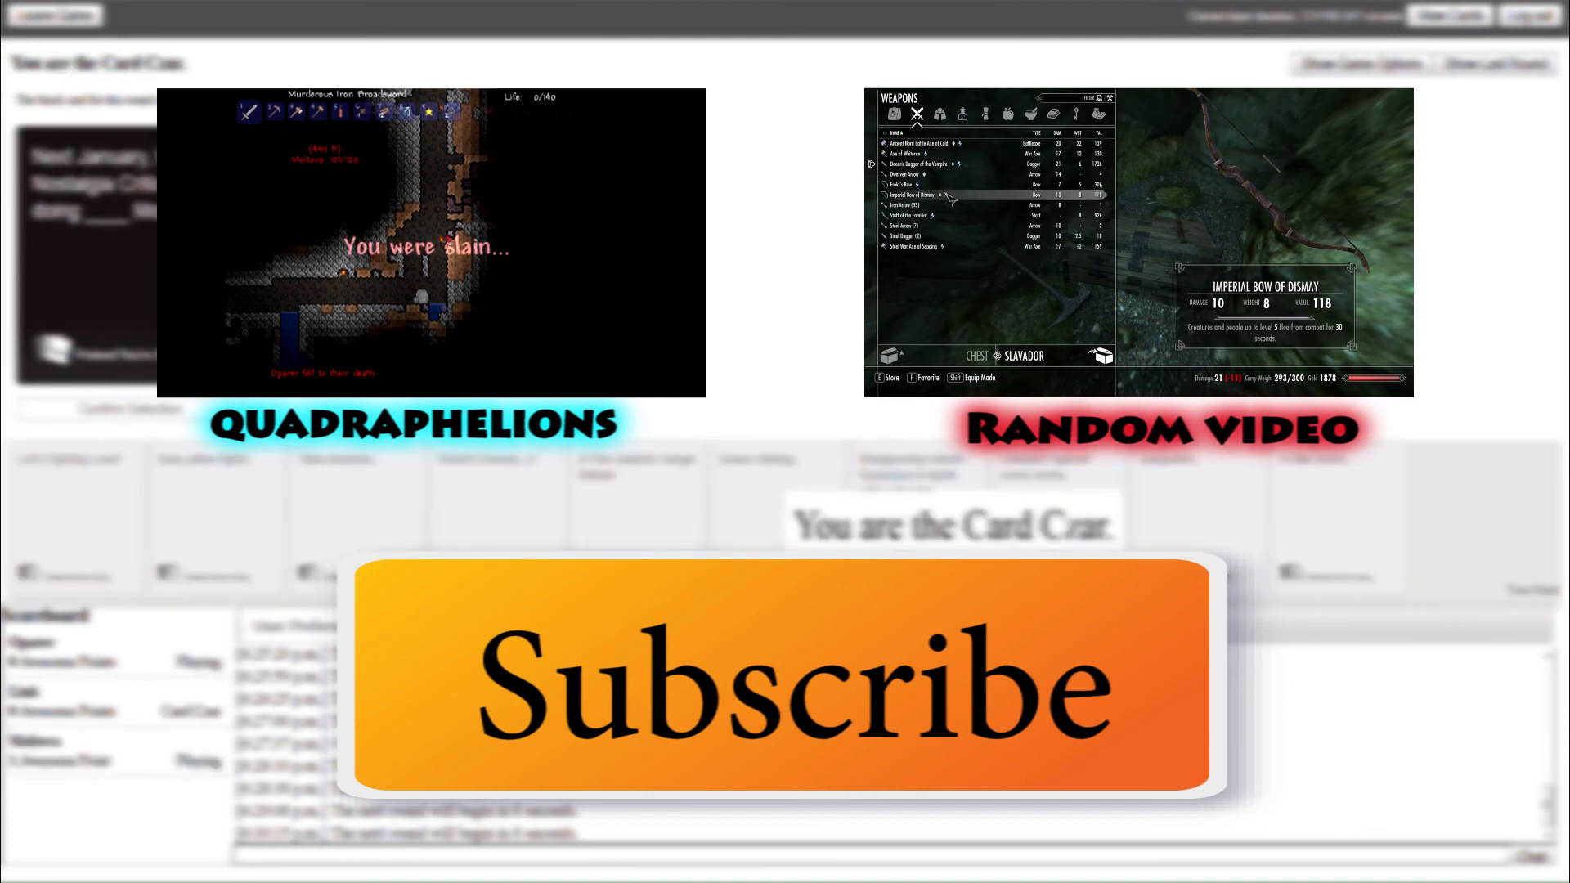
left_click(921, 237)
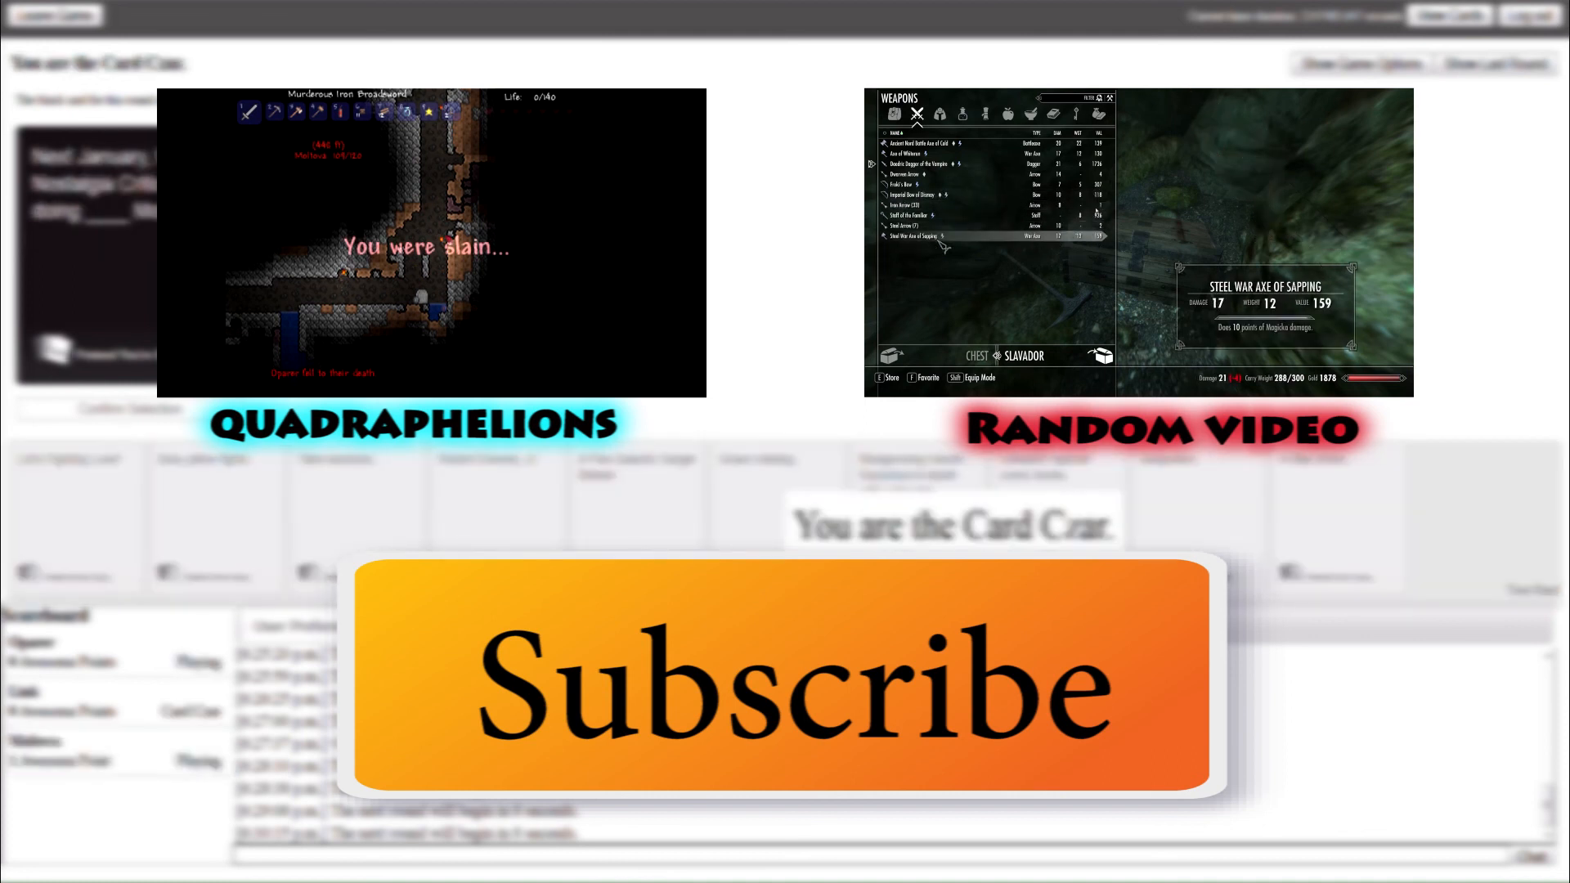